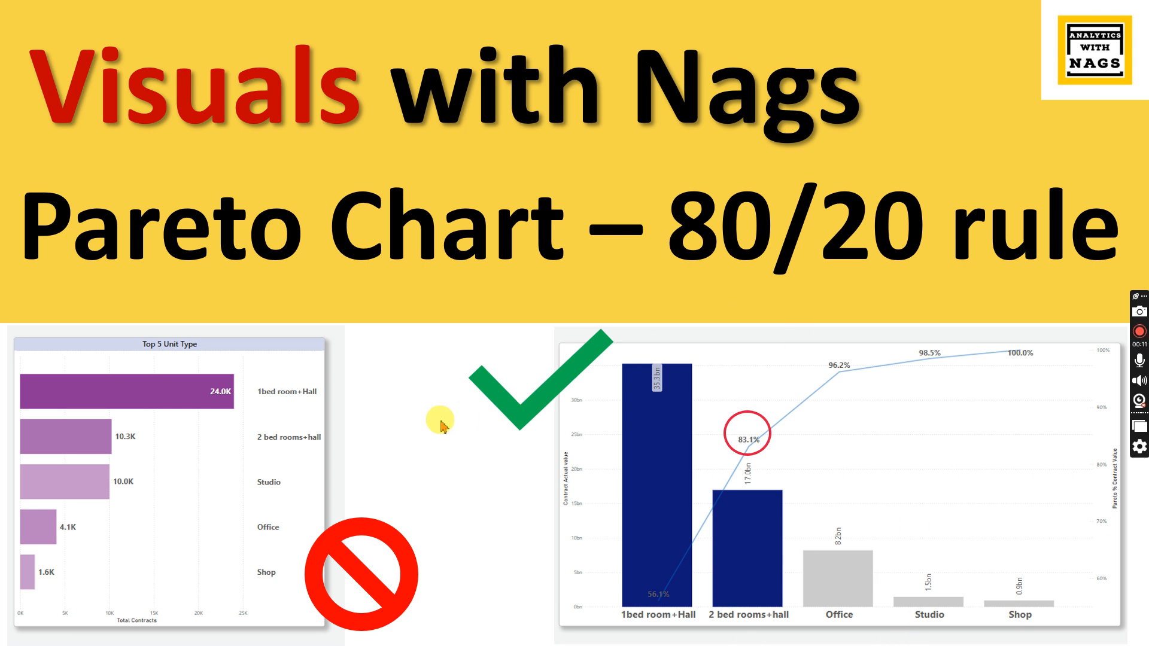
{"action": "mouse_move", "coordinate": [749, 373]}
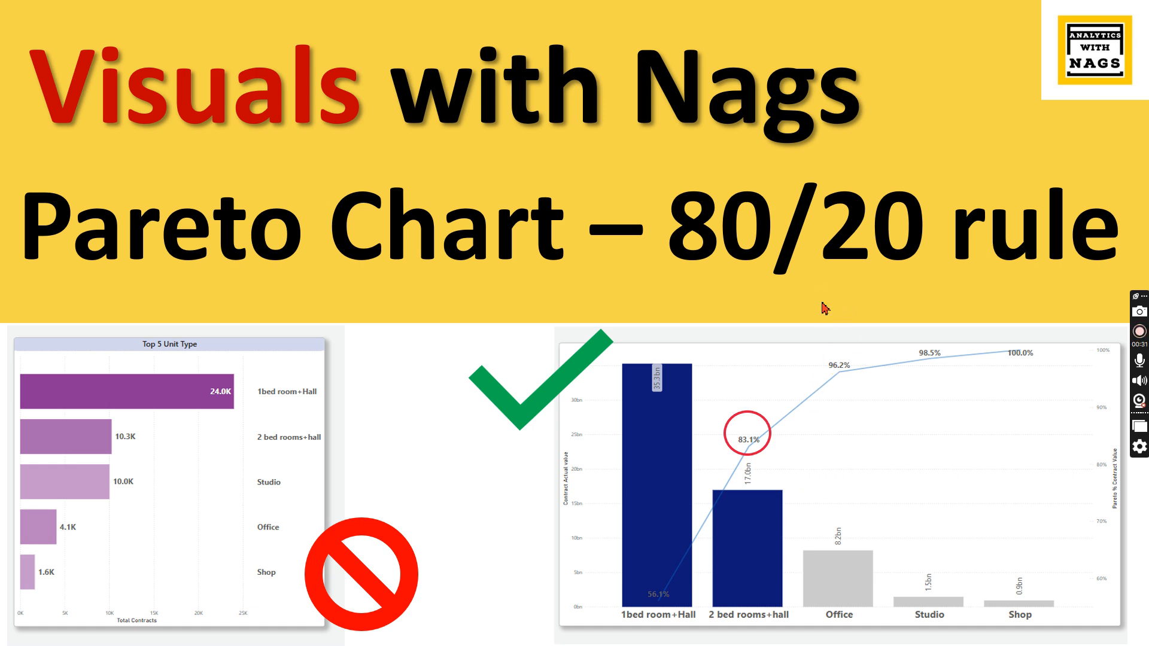
{"action": "mouse_move", "coordinate": [448, 516]}
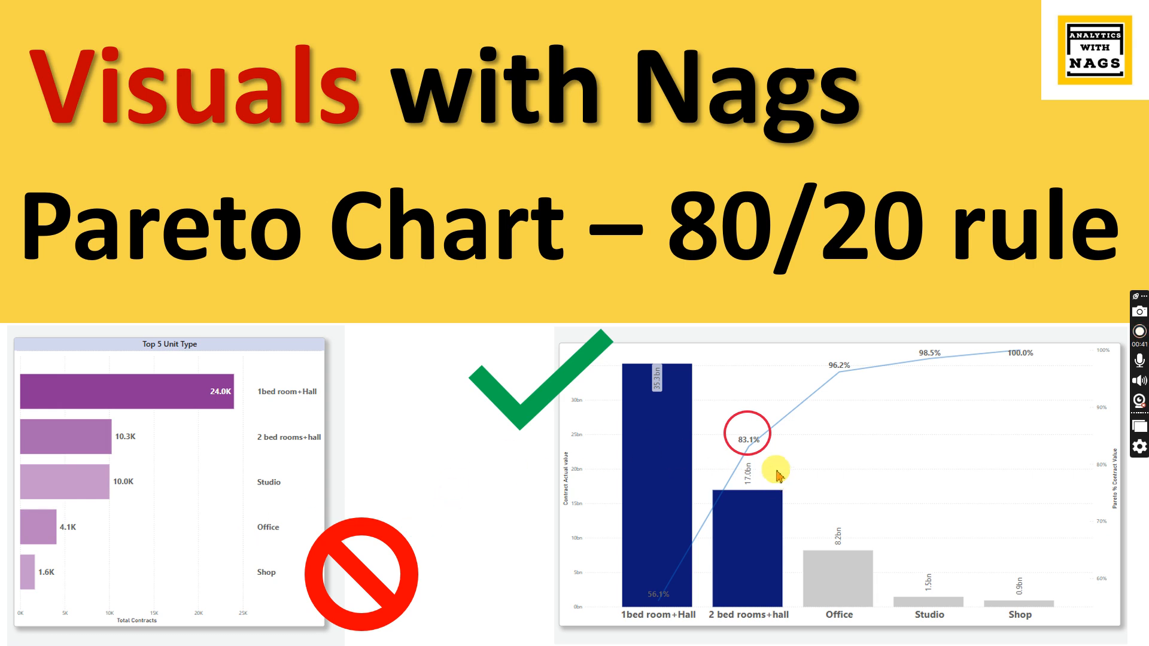
{"action": "mouse_move", "coordinate": [166, 331]}
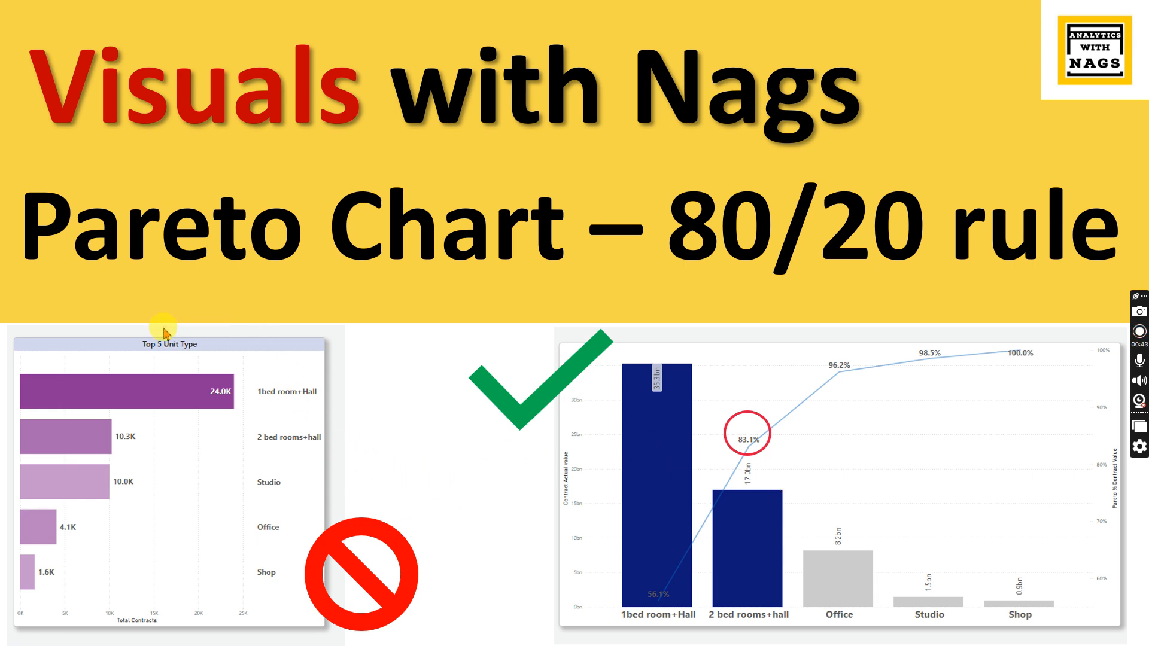
{"action": "mouse_move", "coordinate": [248, 473]}
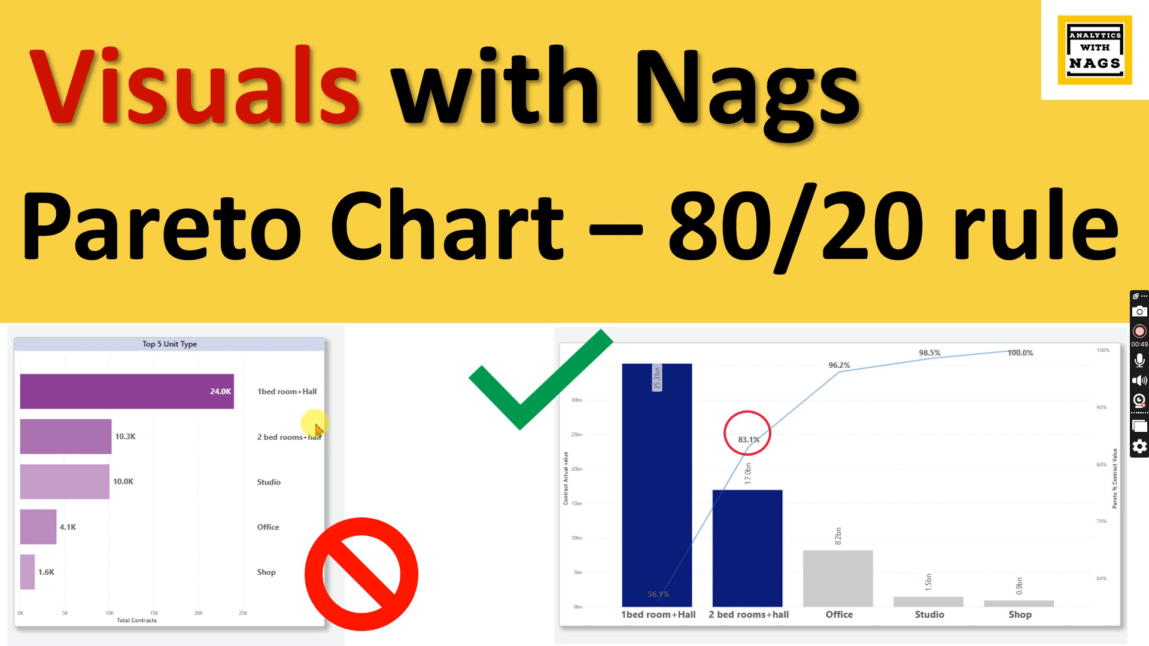
{"action": "mouse_move", "coordinate": [711, 480]}
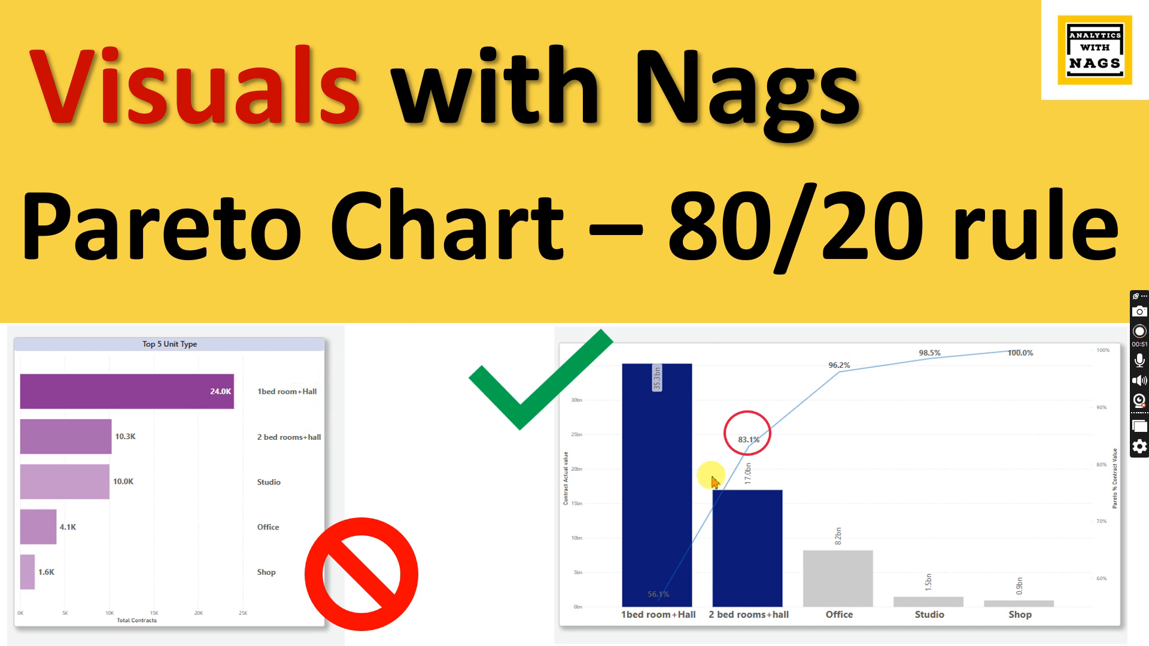
{"action": "mouse_move", "coordinate": [1071, 593]}
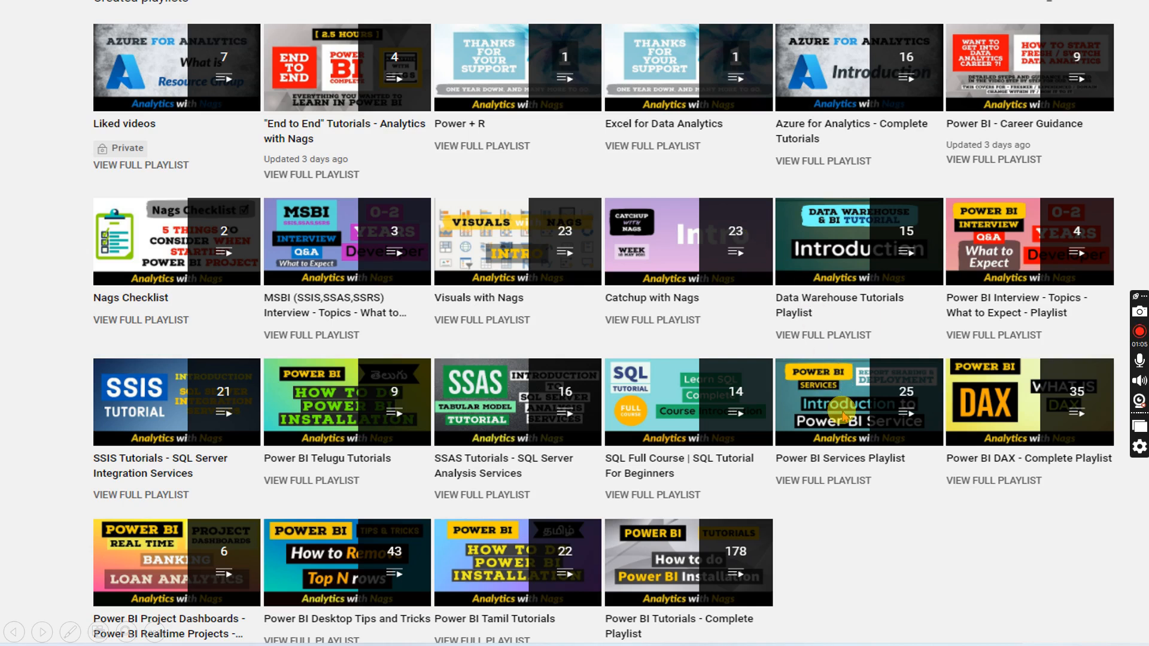
{"action": "mouse_move", "coordinate": [745, 192]}
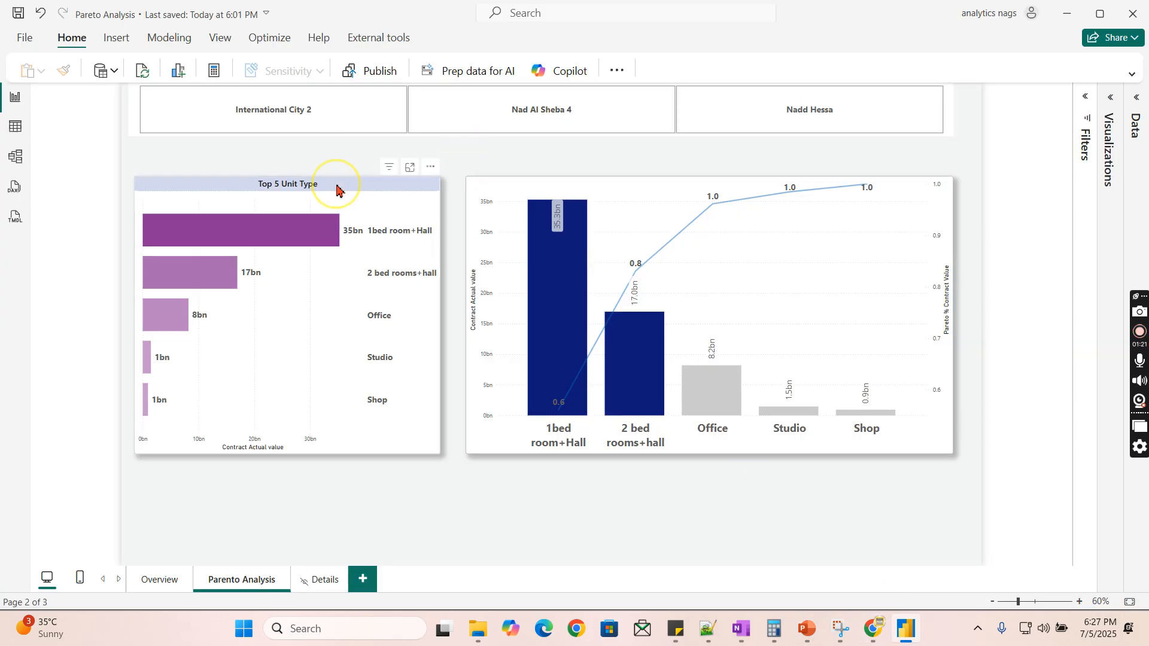
Step: Select the Top 5 Unit Type bar chart and show its fields: UnitSubType by Contract Actual value
{"action": "left_click", "coordinate": [286, 183]}
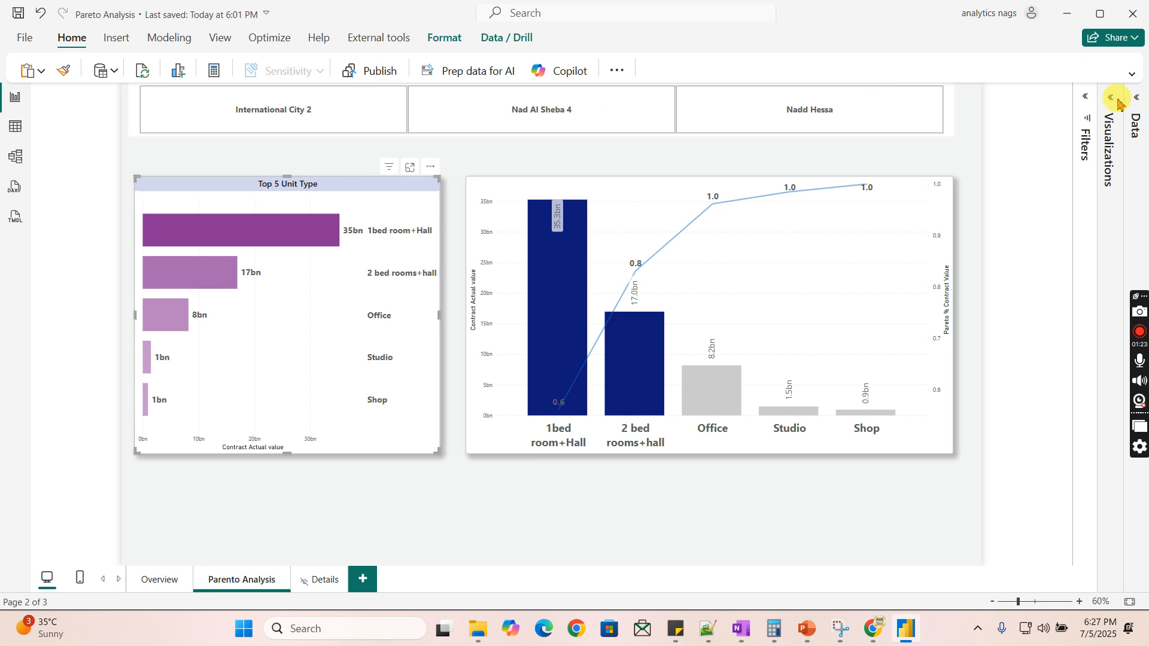
{"action": "left_click", "coordinate": [1117, 97]}
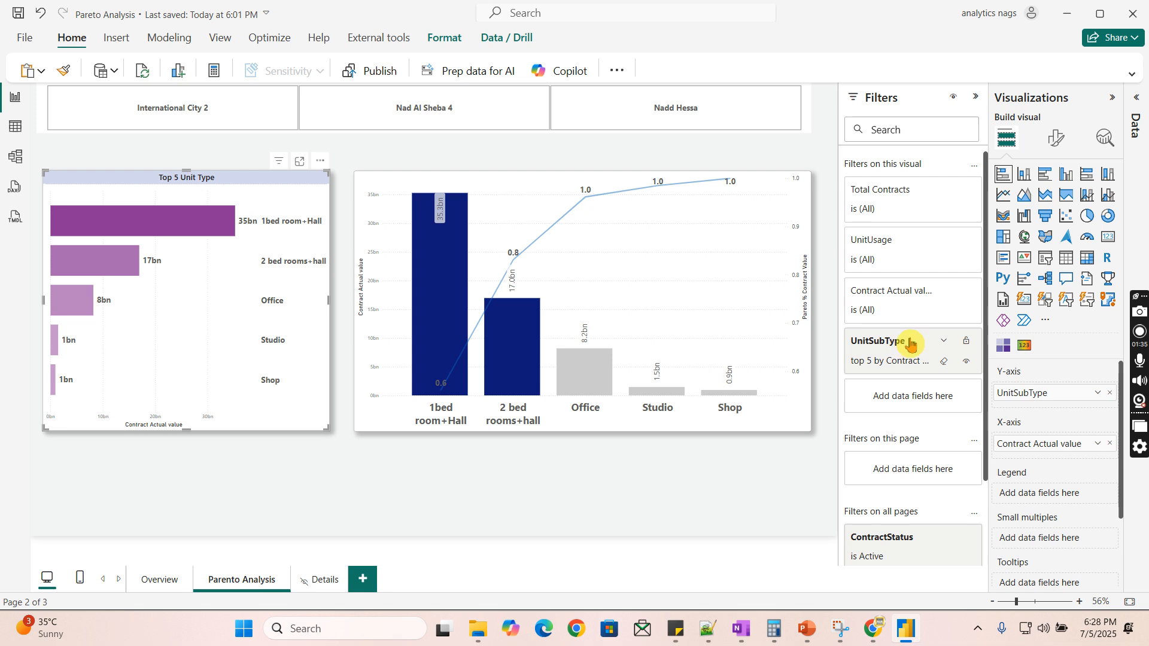
{"action": "left_click", "coordinate": [909, 342]}
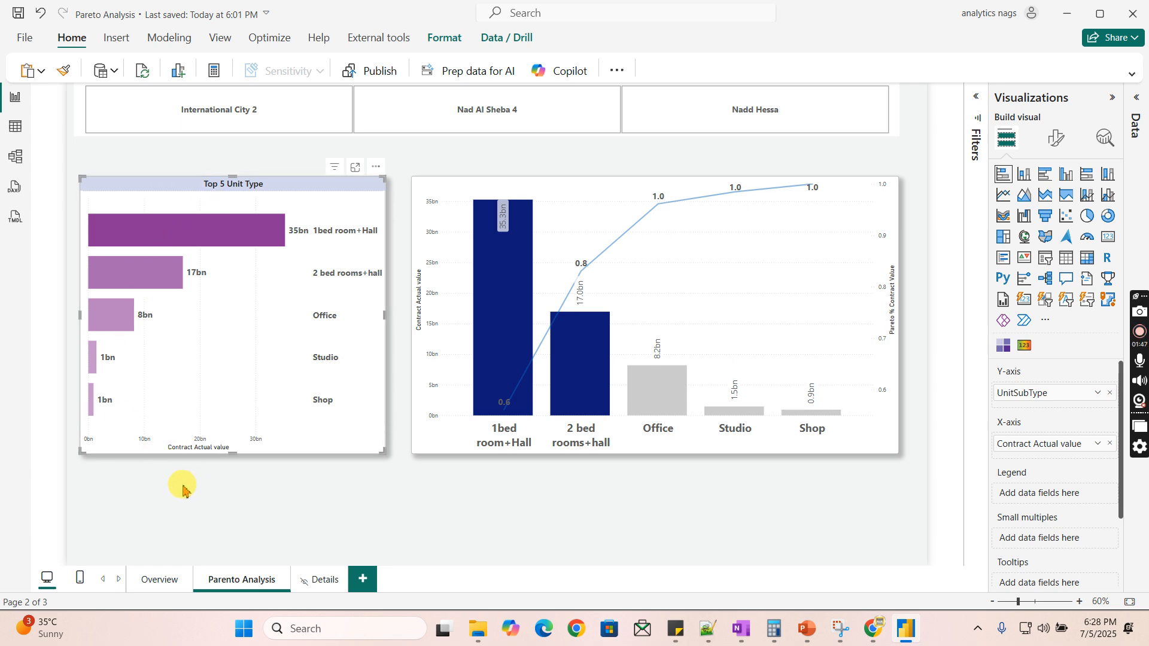
{"action": "mouse_move", "coordinate": [178, 464]}
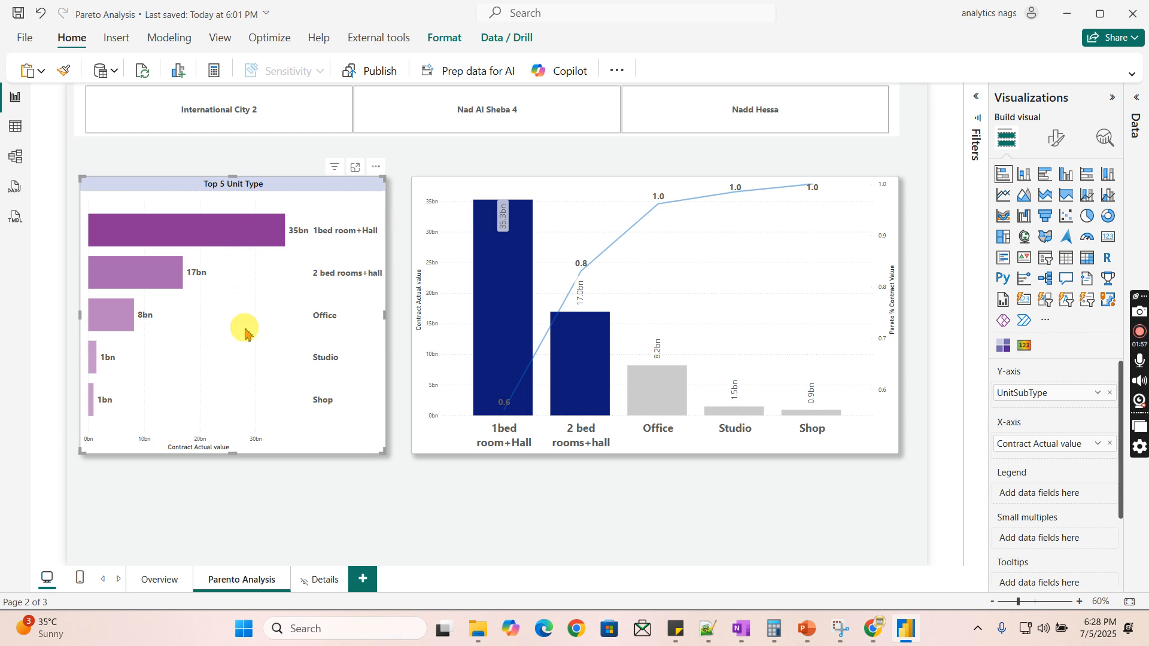
{"action": "mouse_move", "coordinate": [783, 212]}
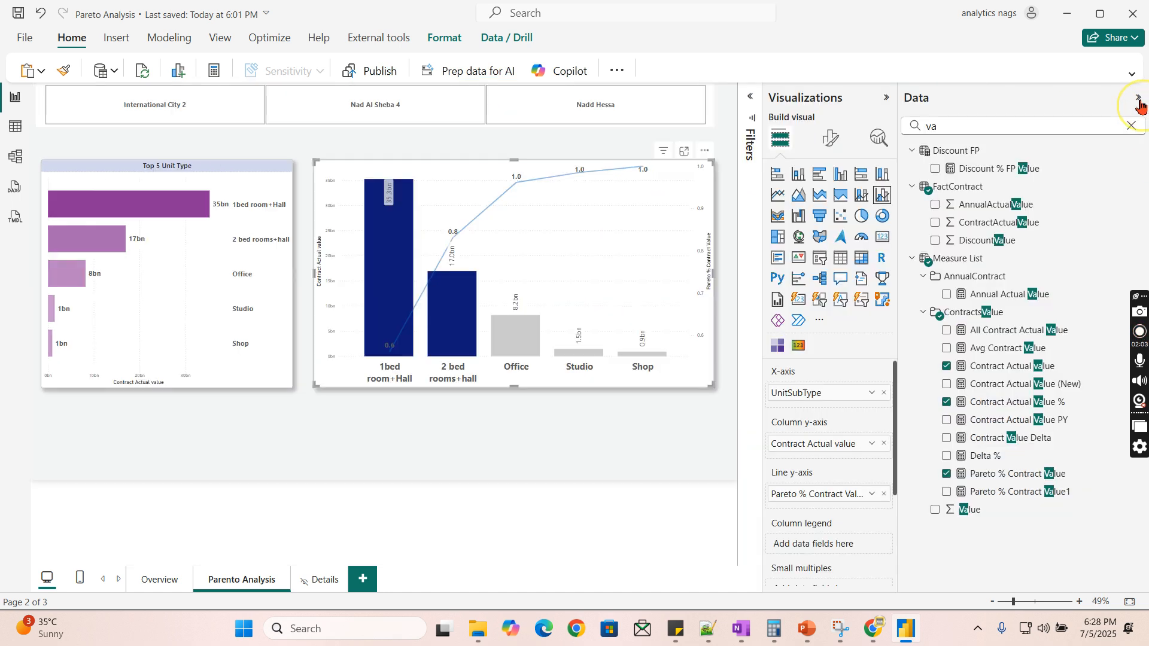
{"action": "mouse_move", "coordinate": [320, 320]}
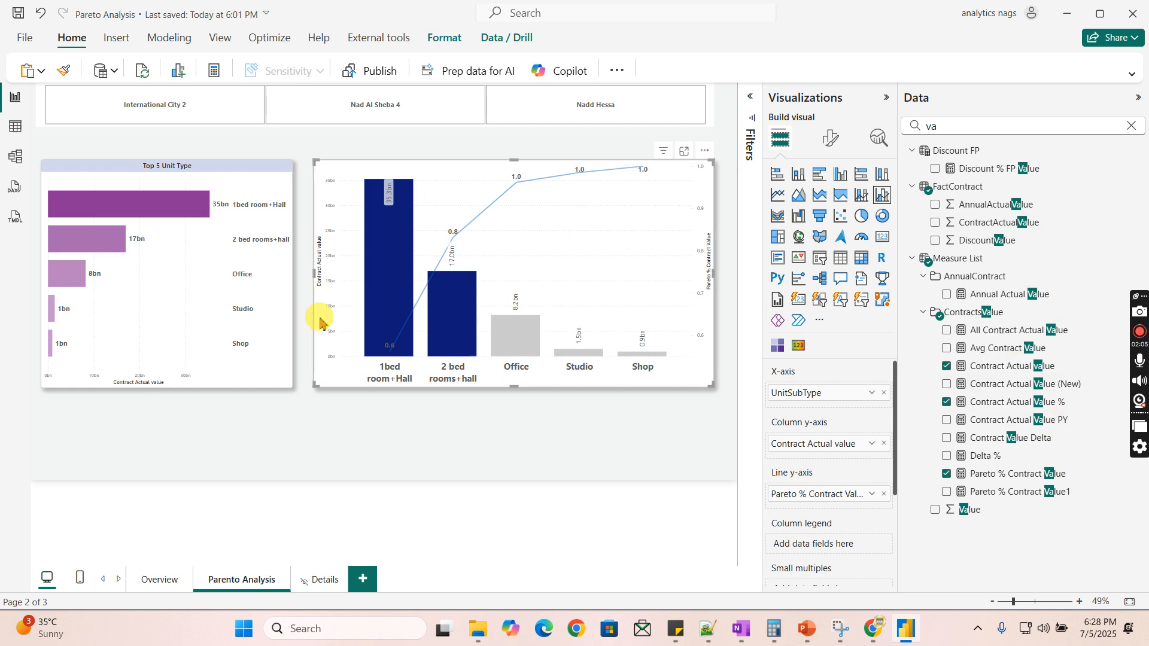
{"action": "mouse_move", "coordinate": [40, 359]}
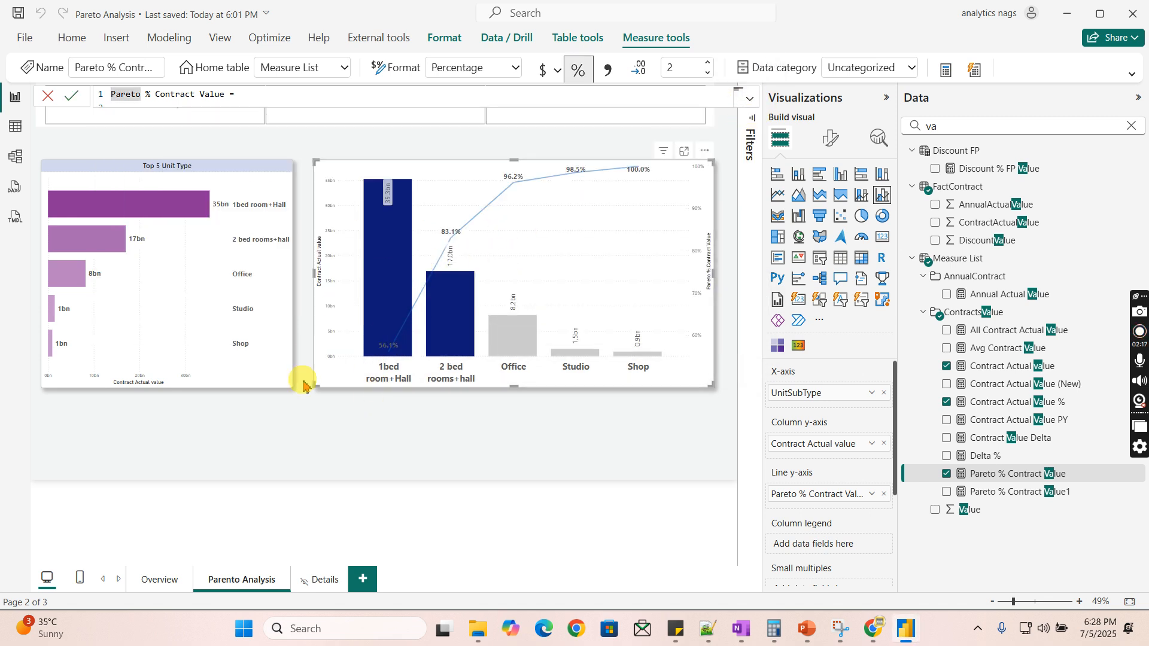
{"action": "mouse_move", "coordinate": [470, 186]}
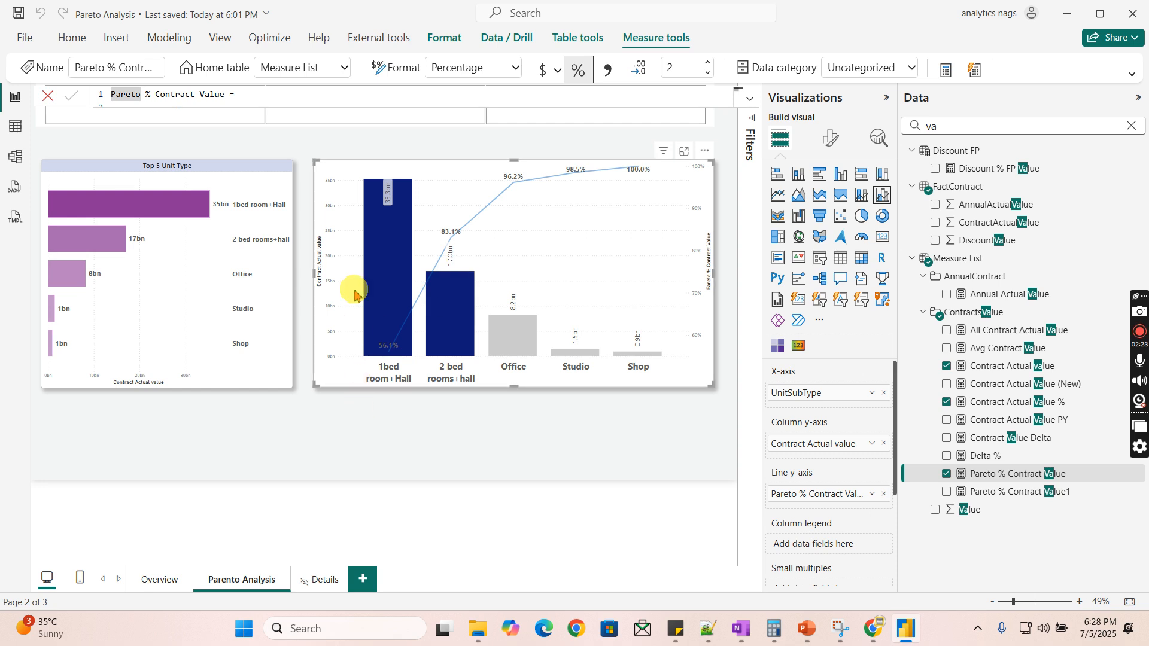
{"action": "mouse_move", "coordinate": [881, 195]}
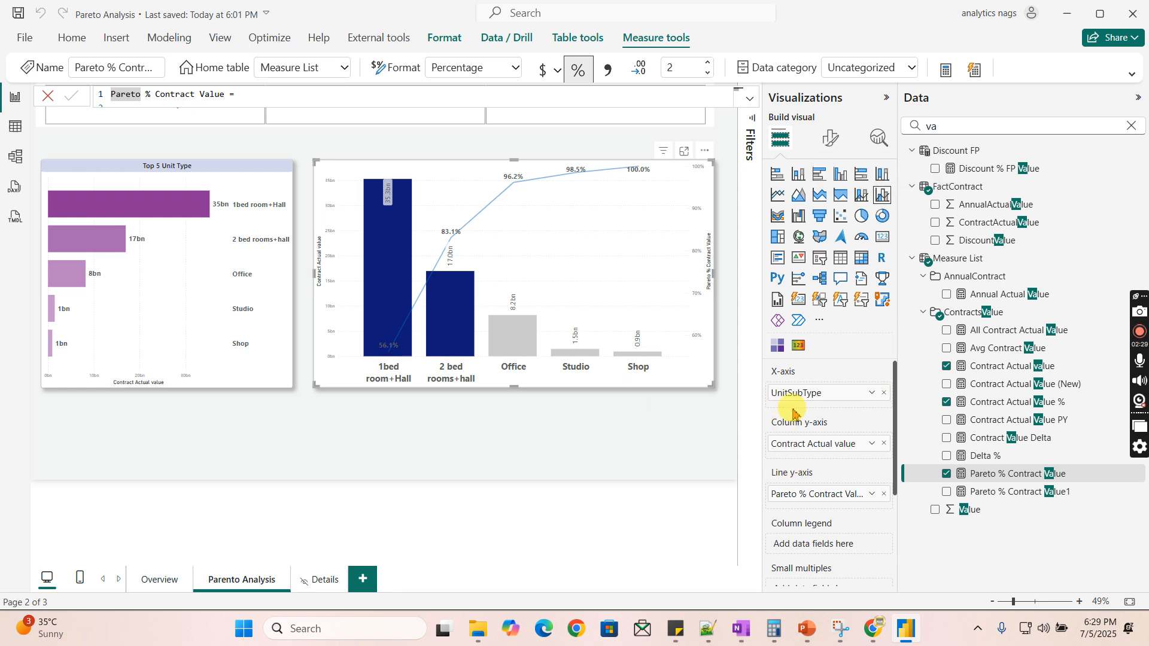
{"action": "mouse_move", "coordinate": [791, 392]}
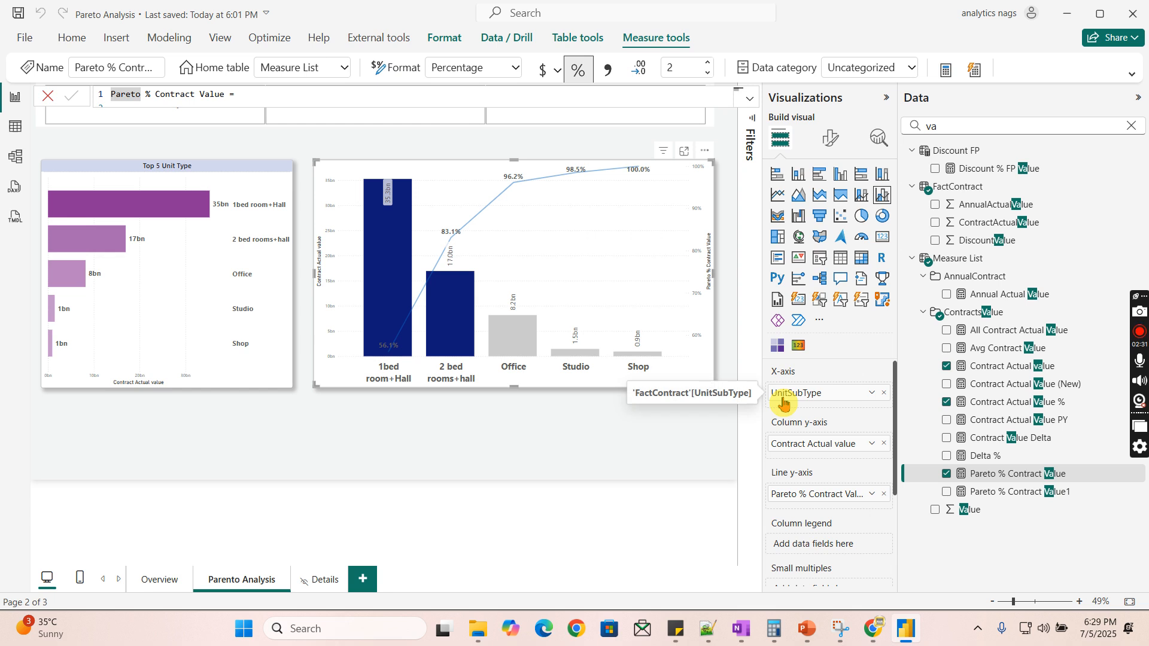
{"action": "mouse_move", "coordinate": [783, 454]}
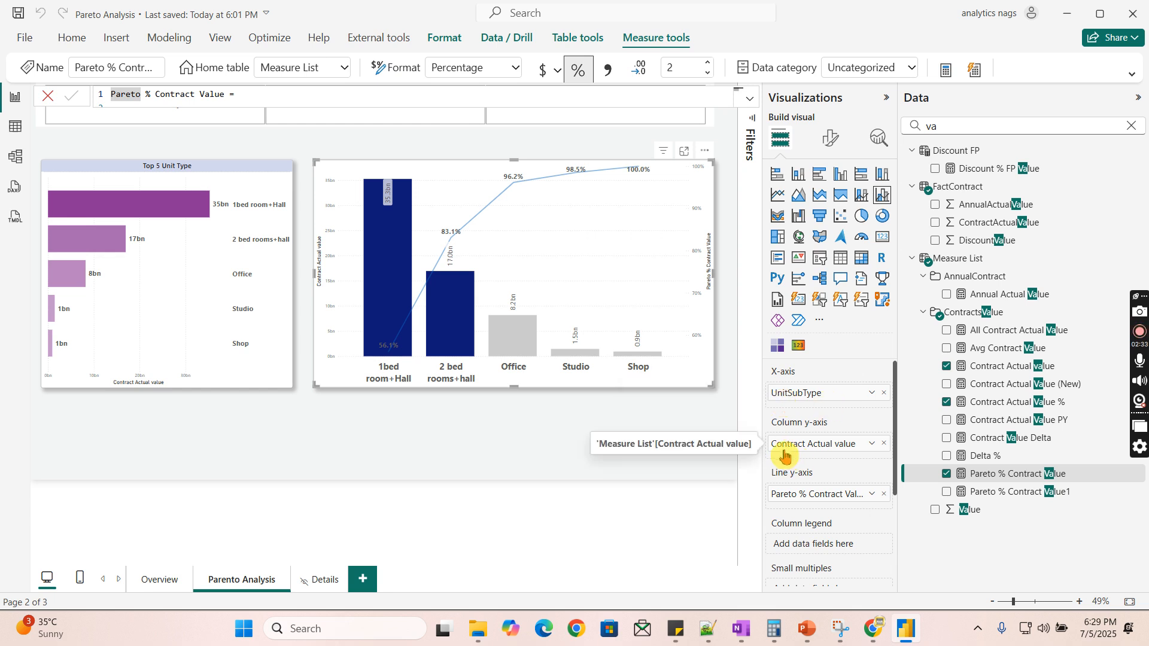
{"action": "mouse_move", "coordinate": [795, 443]}
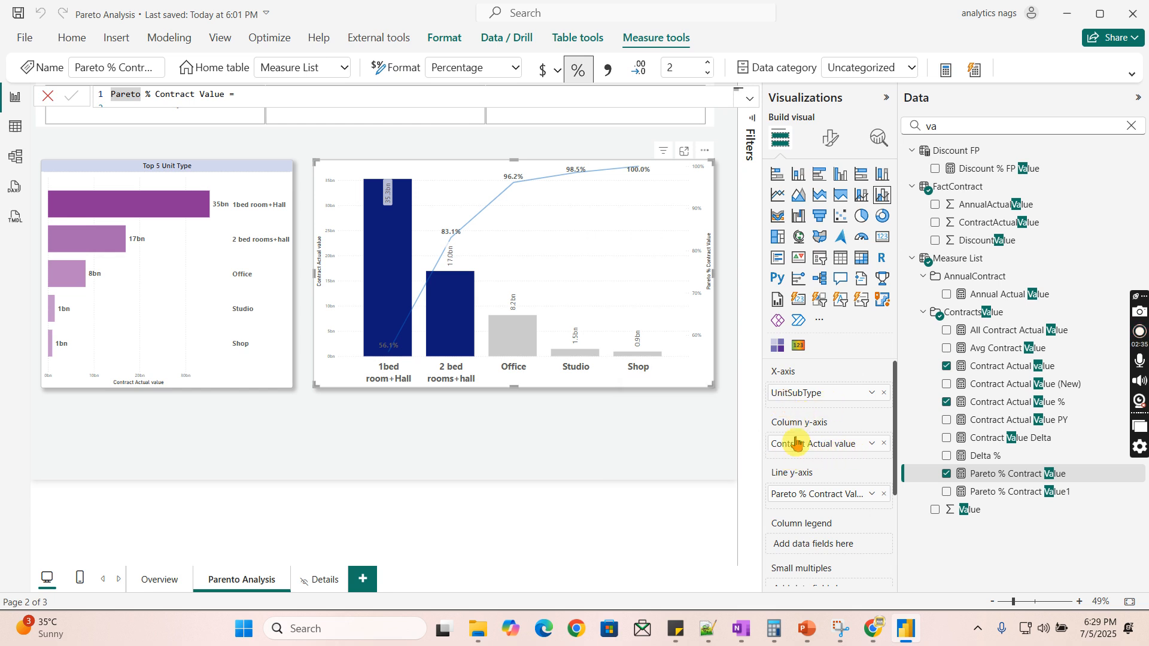
{"action": "mouse_move", "coordinate": [820, 497]}
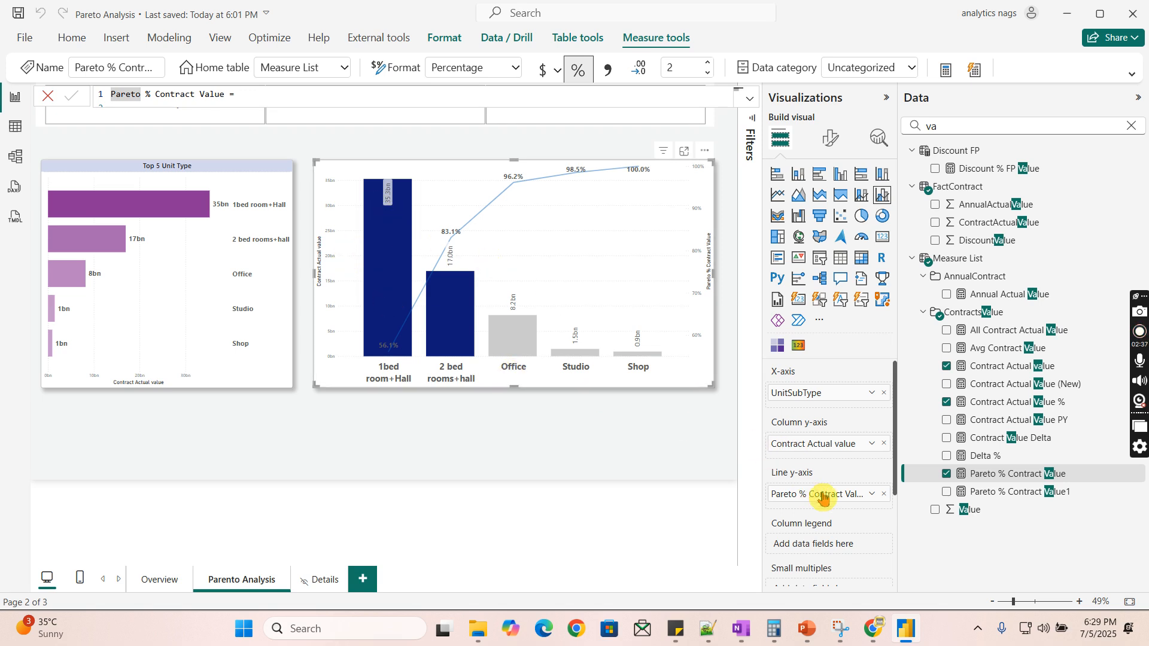
{"action": "mouse_move", "coordinate": [820, 497]}
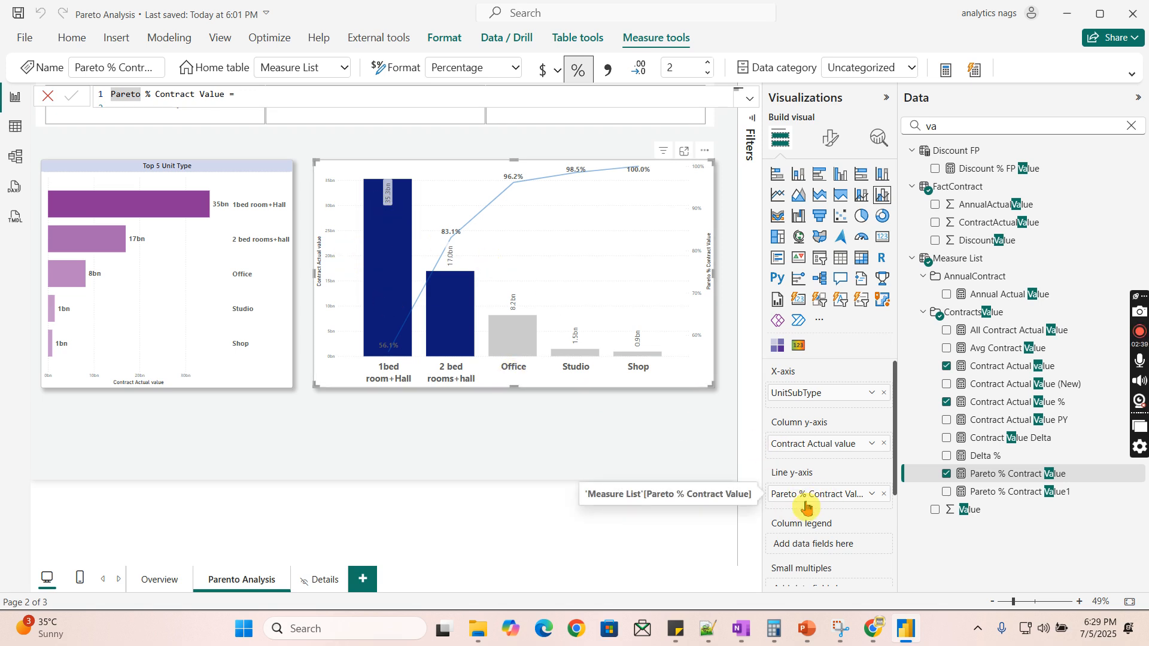
Step: Format the Pareto % Contract Value measure as a percentage
{"action": "left_click", "coordinate": [747, 143]}
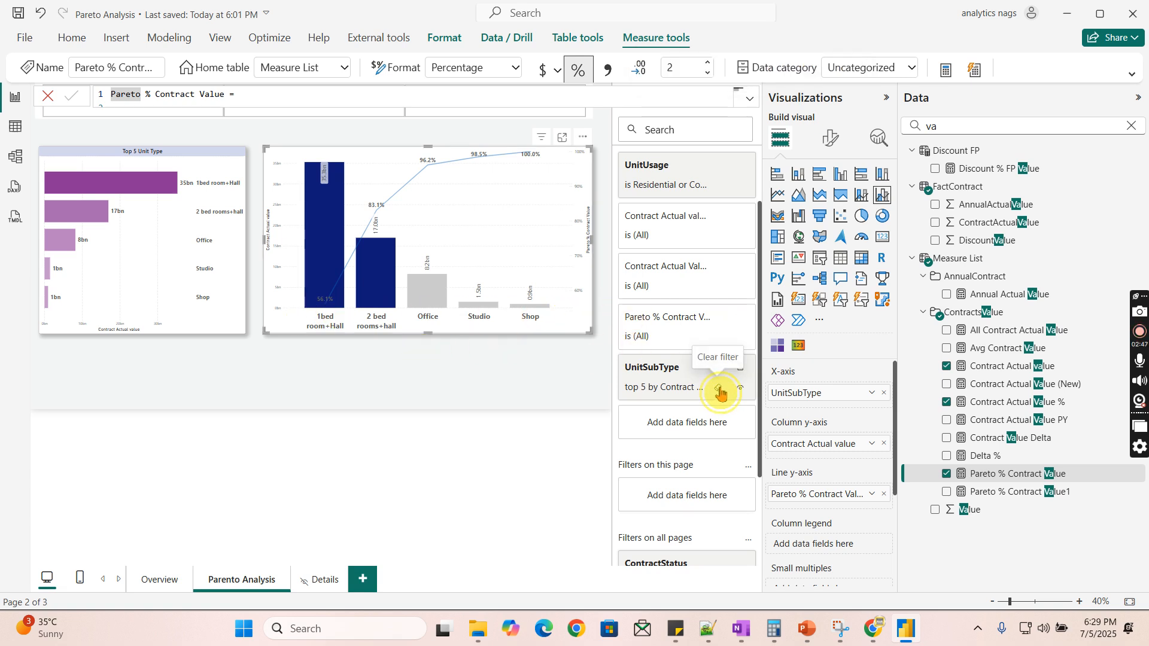
{"action": "left_click", "coordinate": [720, 391]}
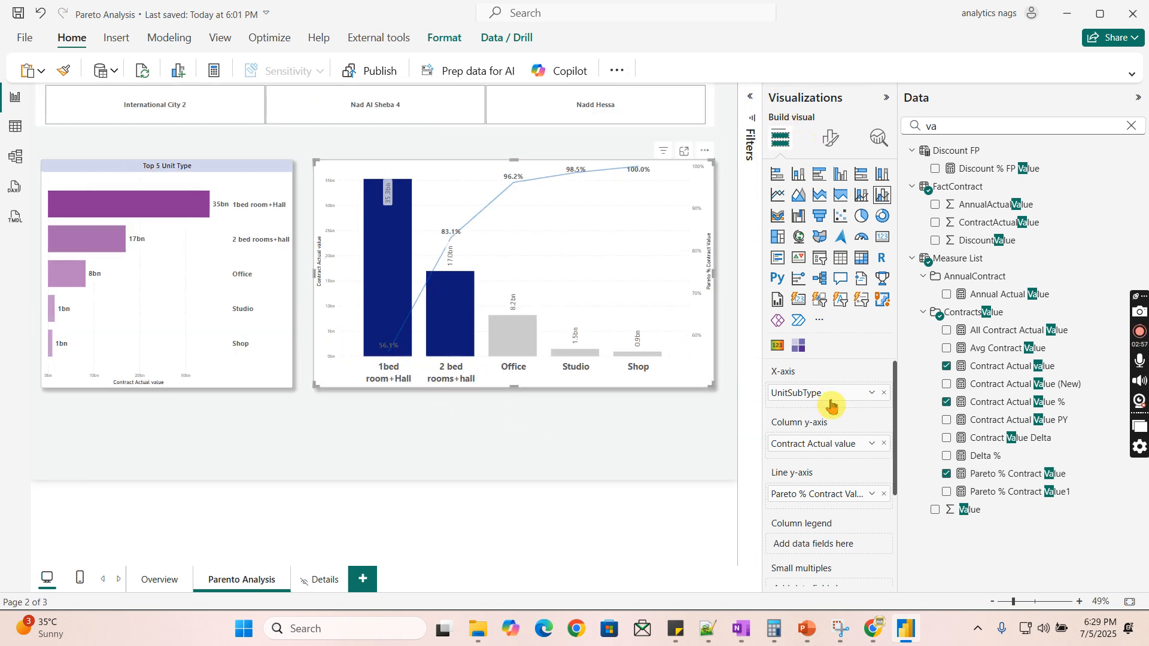
{"action": "mouse_move", "coordinate": [242, 288]}
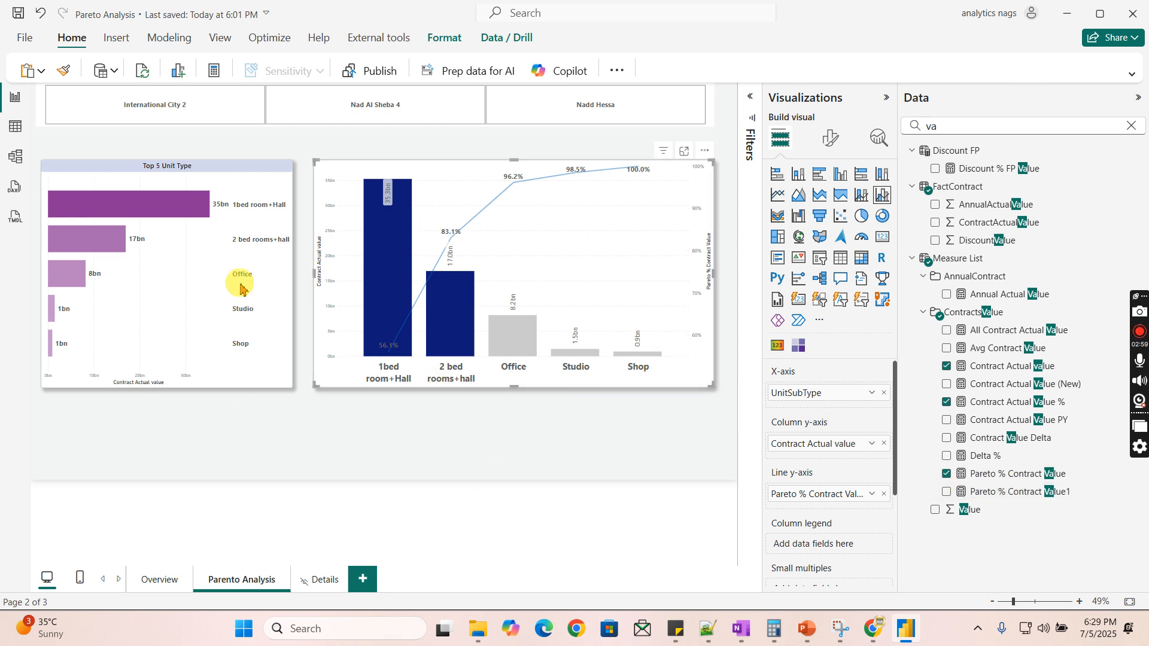
{"action": "mouse_move", "coordinate": [352, 366]}
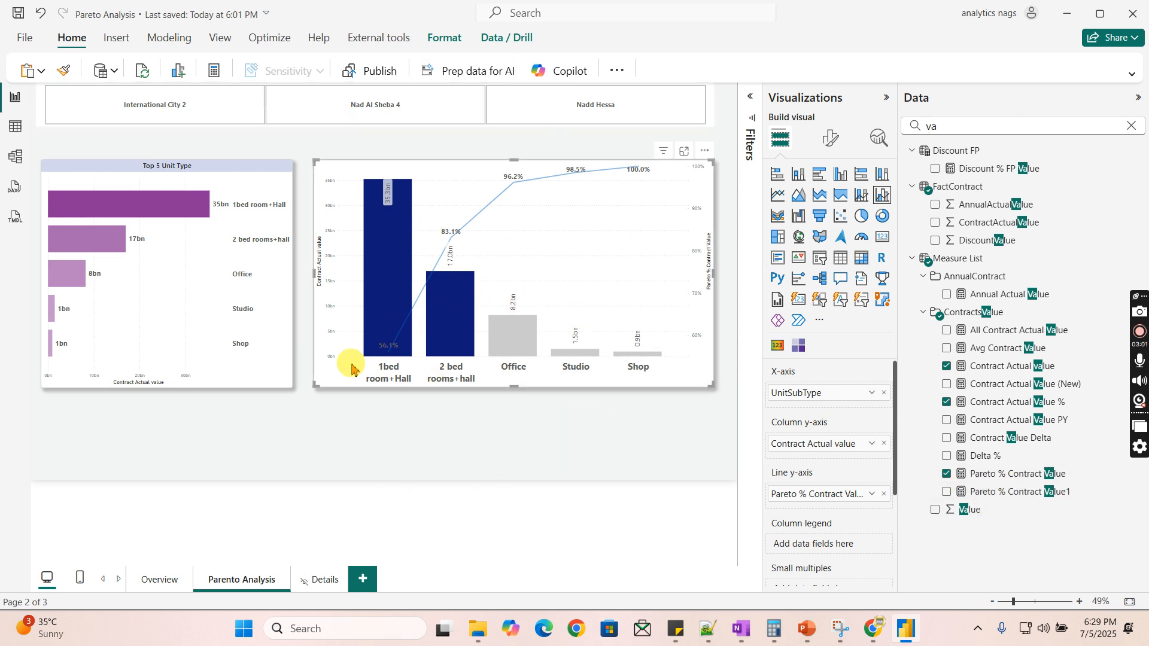
{"action": "mouse_move", "coordinate": [639, 329]}
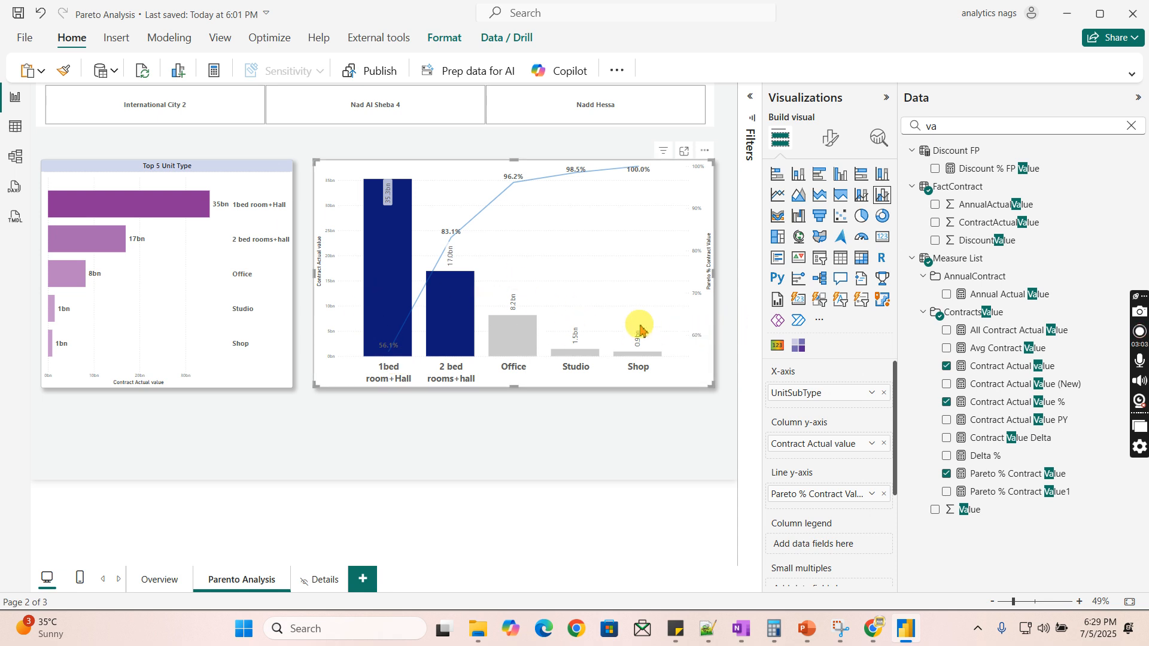
{"action": "mouse_move", "coordinate": [692, 352]}
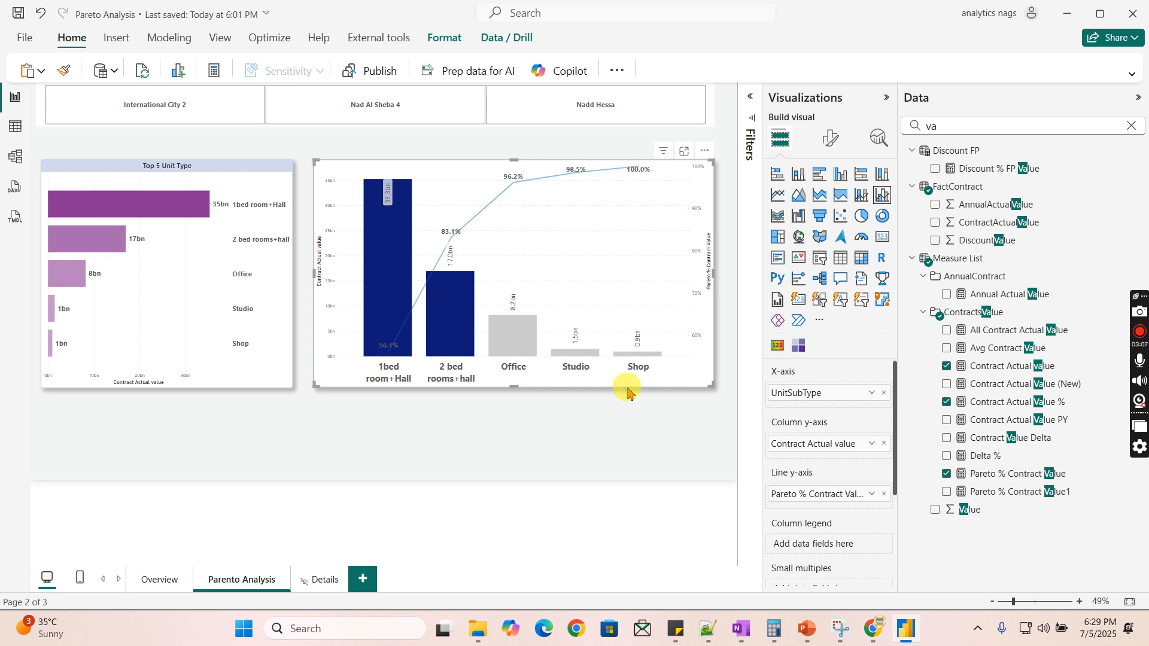
{"action": "mouse_move", "coordinate": [364, 367]}
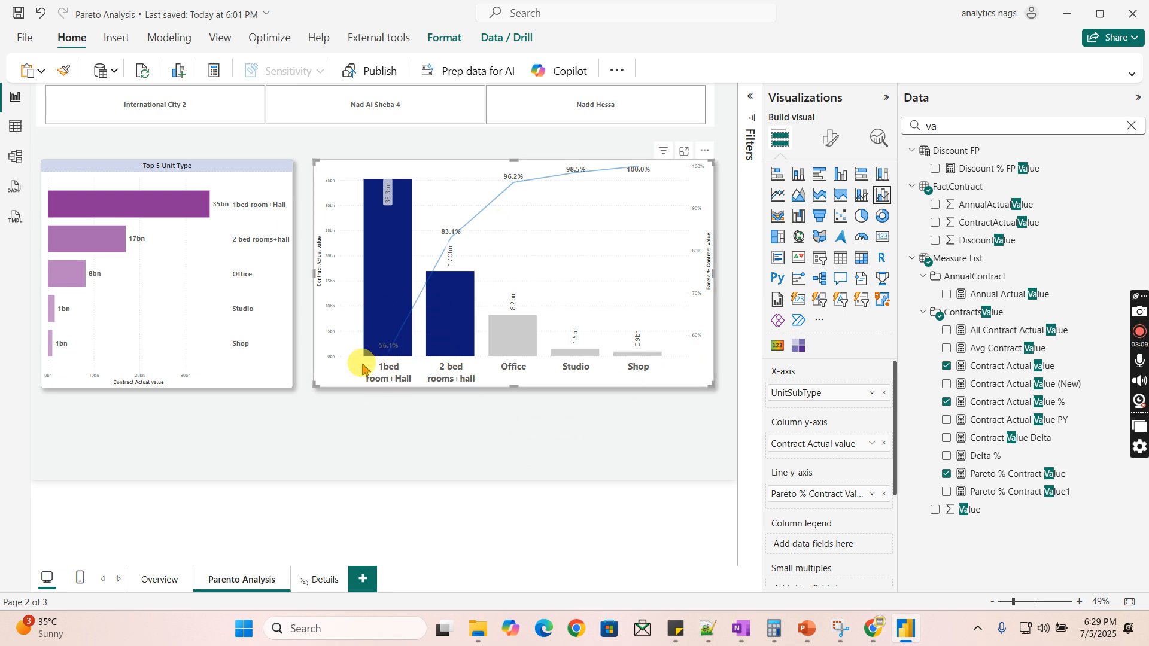
{"action": "mouse_move", "coordinate": [677, 189]}
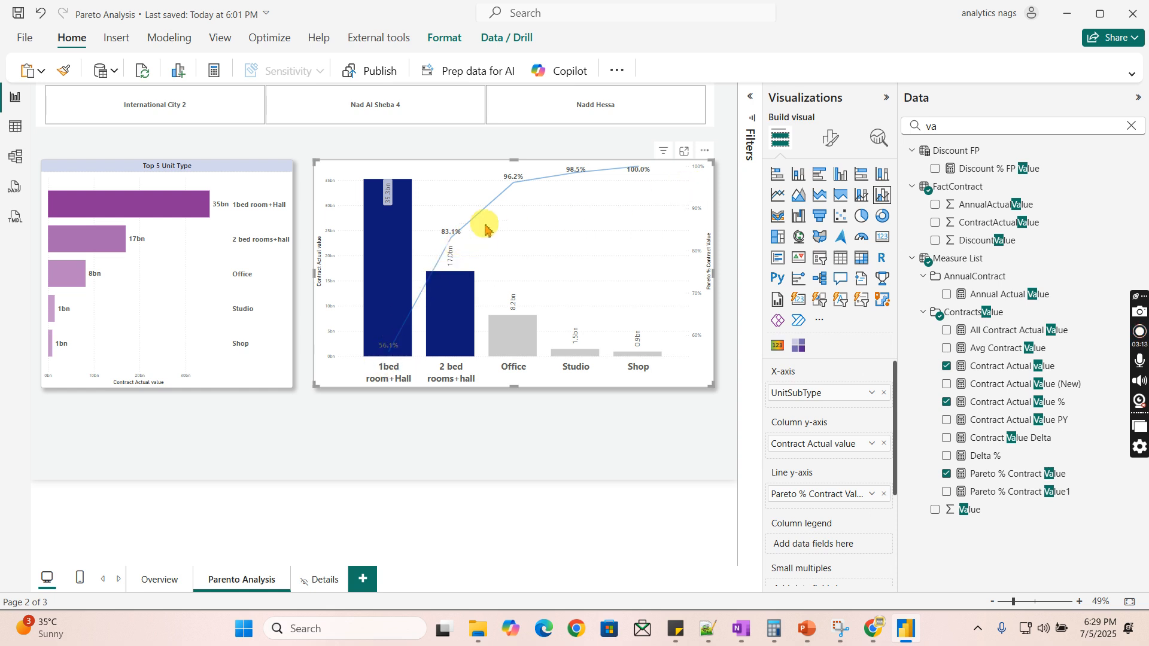
{"action": "mouse_move", "coordinate": [436, 319]}
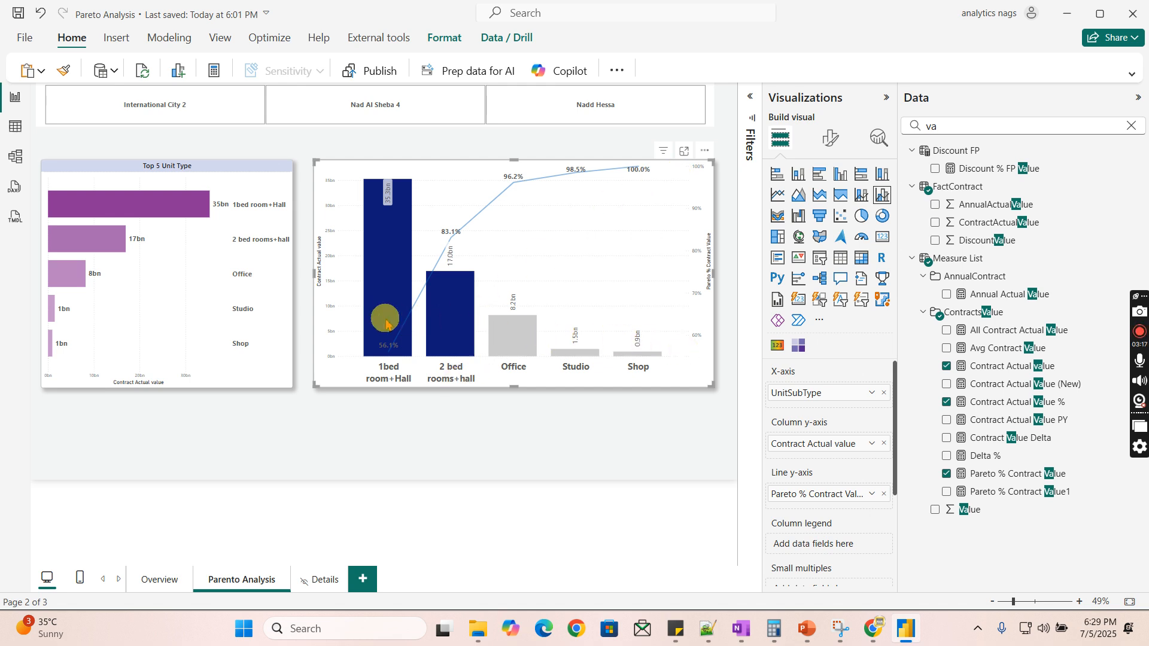
{"action": "mouse_move", "coordinate": [590, 326]}
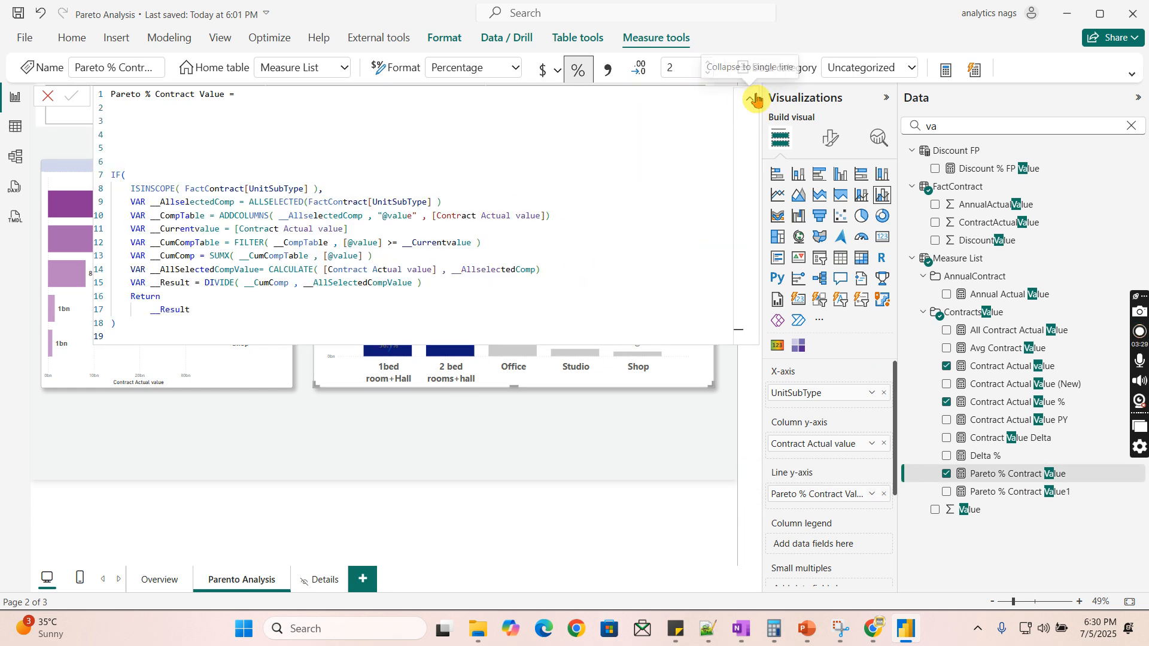
Step: Collapse the Pareto % Contract Value DAX formula to a single line
{"action": "left_click", "coordinate": [748, 97]}
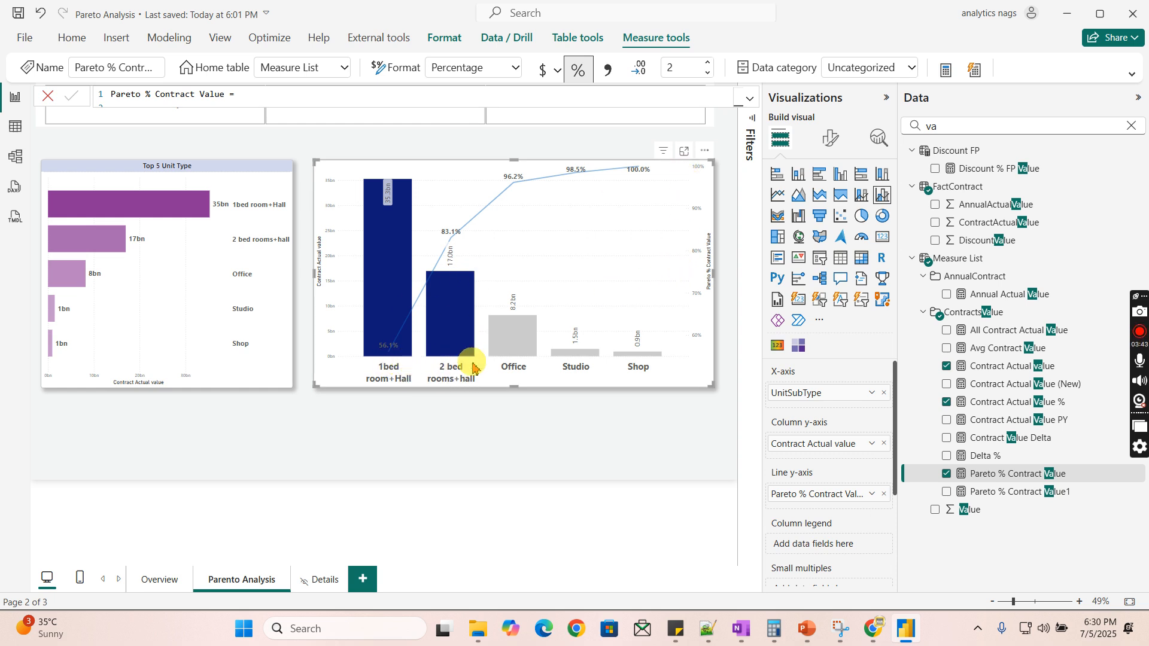
{"action": "mouse_move", "coordinate": [365, 144]}
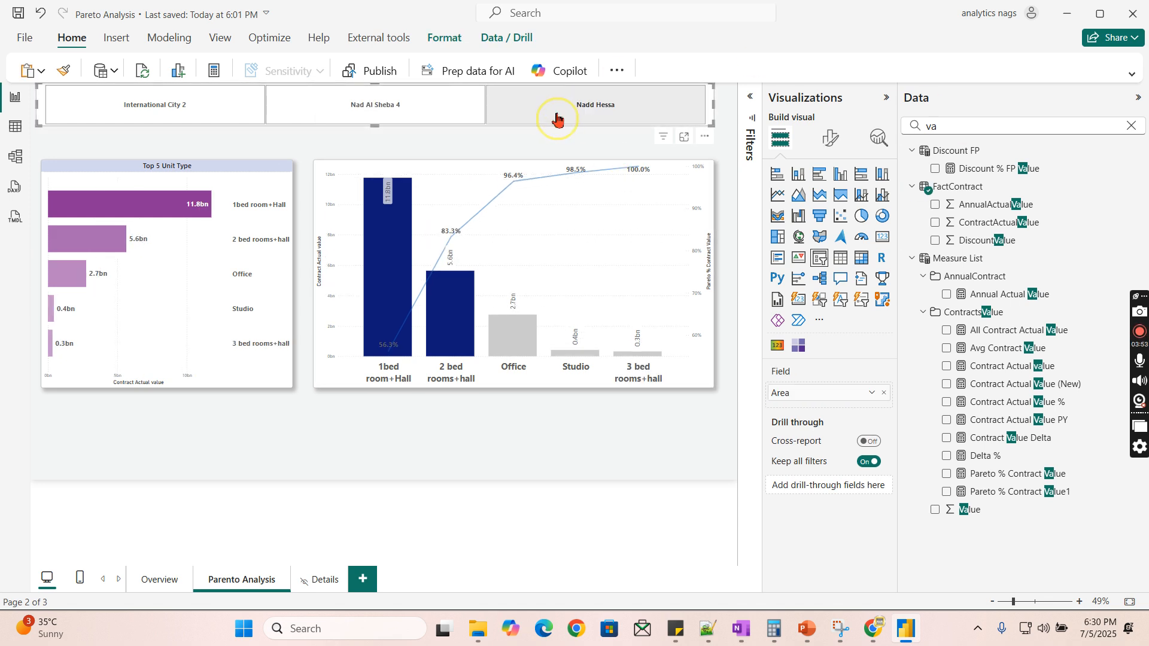
{"action": "left_click", "coordinate": [154, 104]}
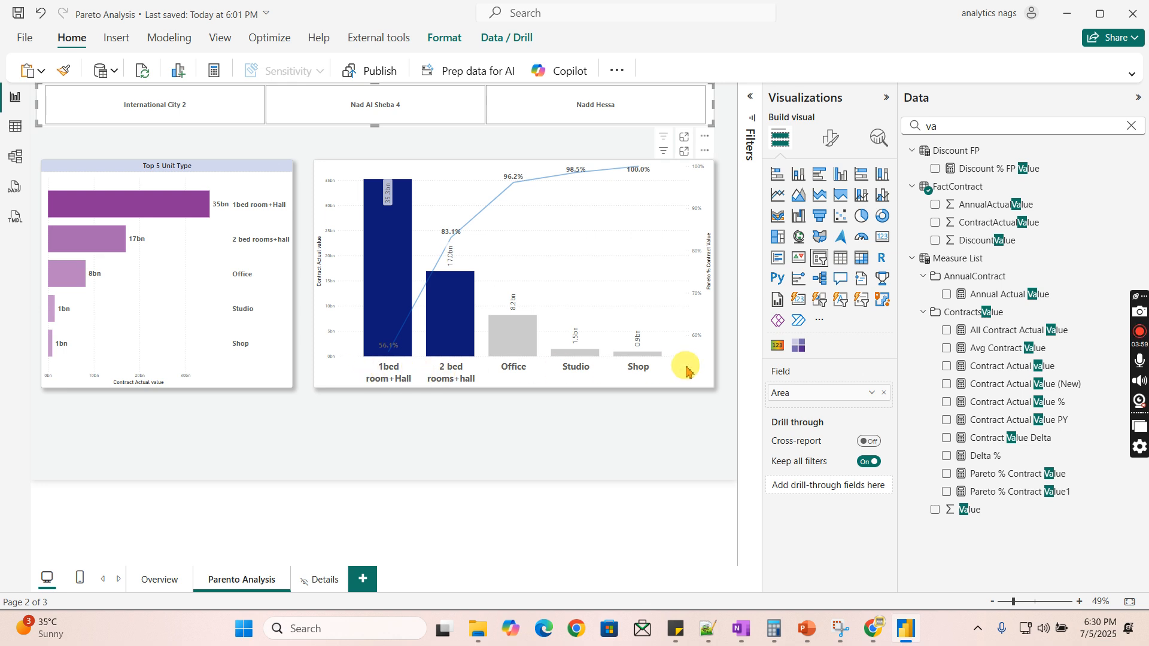
{"action": "mouse_move", "coordinate": [414, 379]}
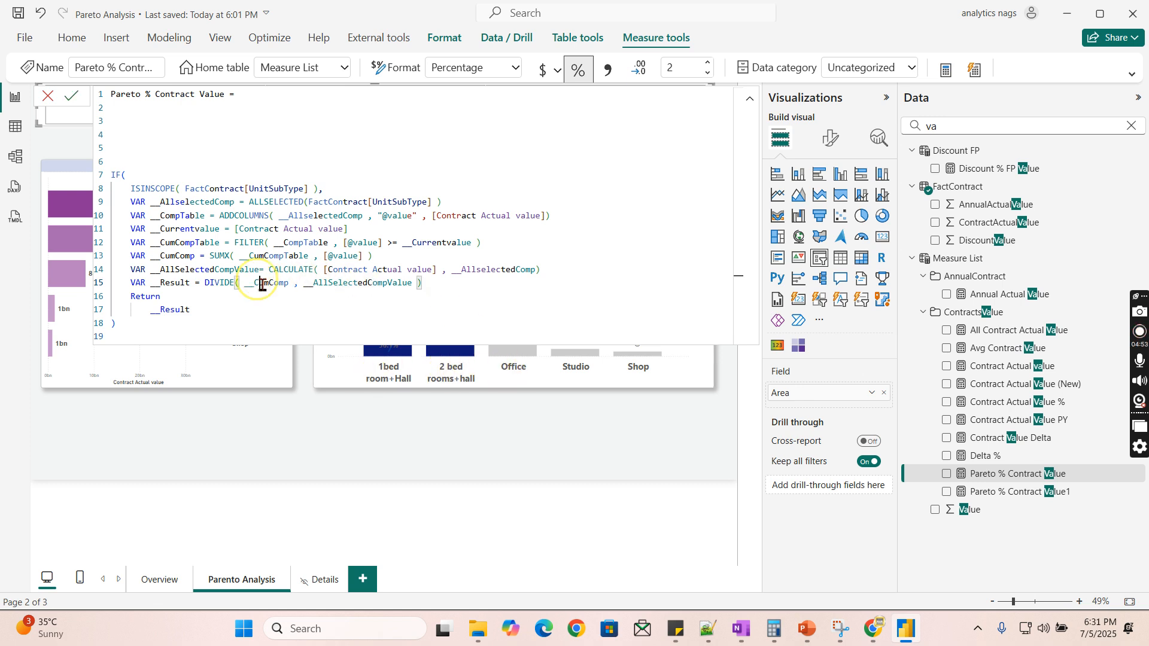
{"action": "double_click", "coordinate": [266, 283]}
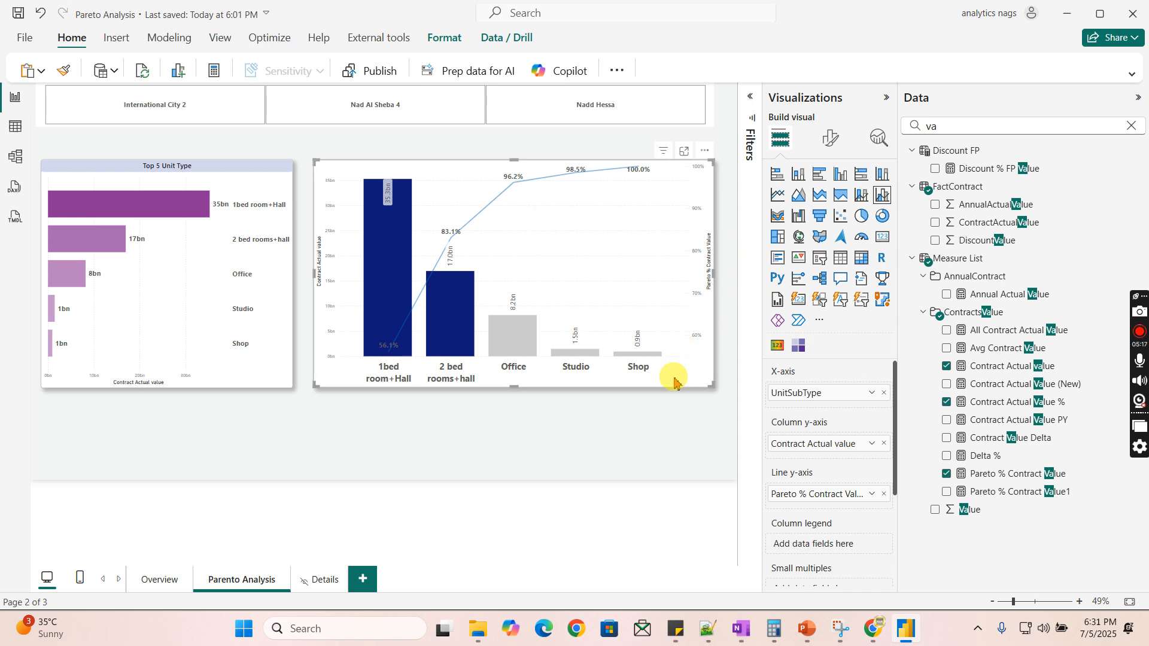
Step: Filter the report slicer to Nad Al Sheba 4, passing through International City 2
{"action": "left_click", "coordinate": [375, 104]}
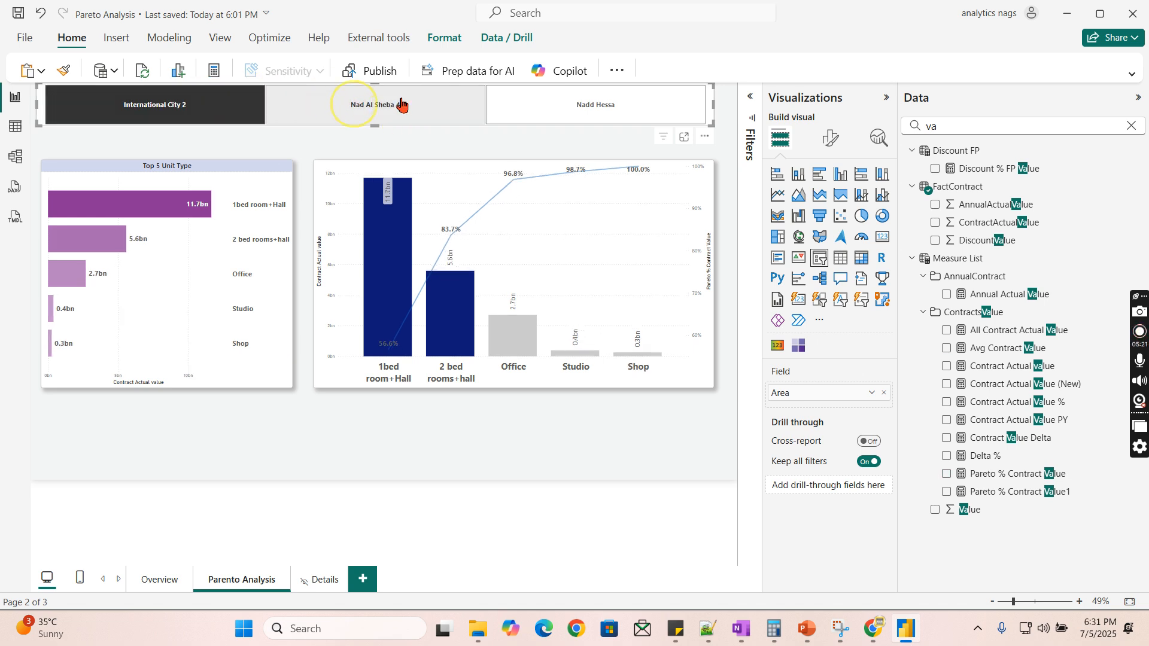
{"action": "left_click", "coordinate": [375, 105]}
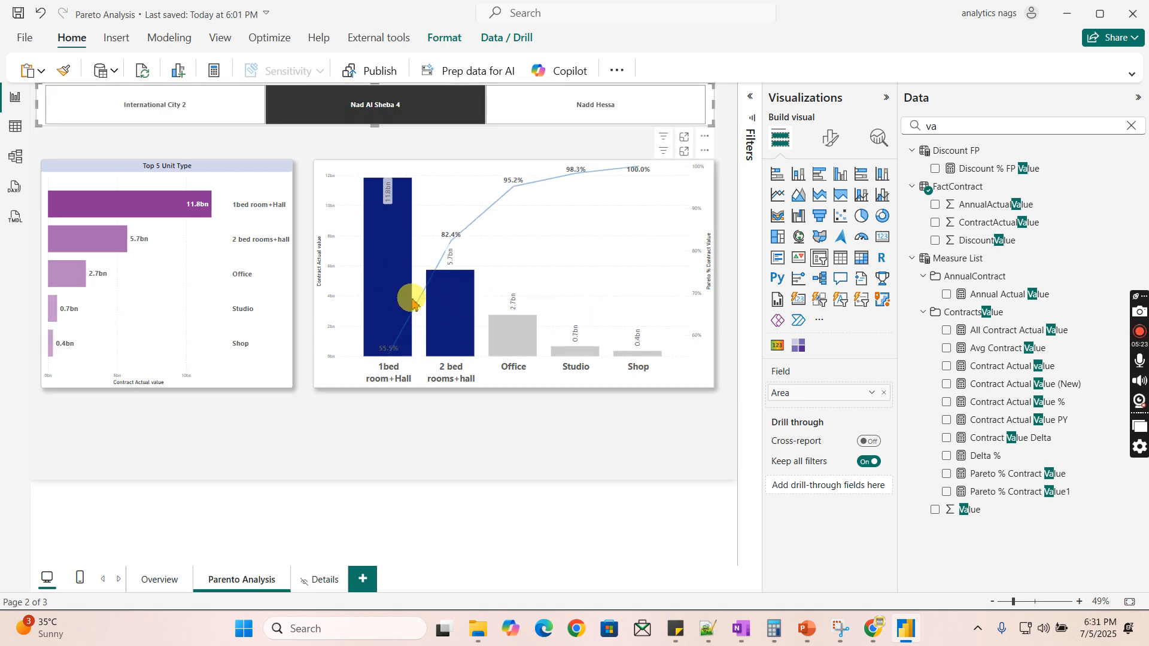
Step: Open the Pareto chart's column colour rules: blue up to 80%, grey above
{"action": "left_click", "coordinate": [832, 138]}
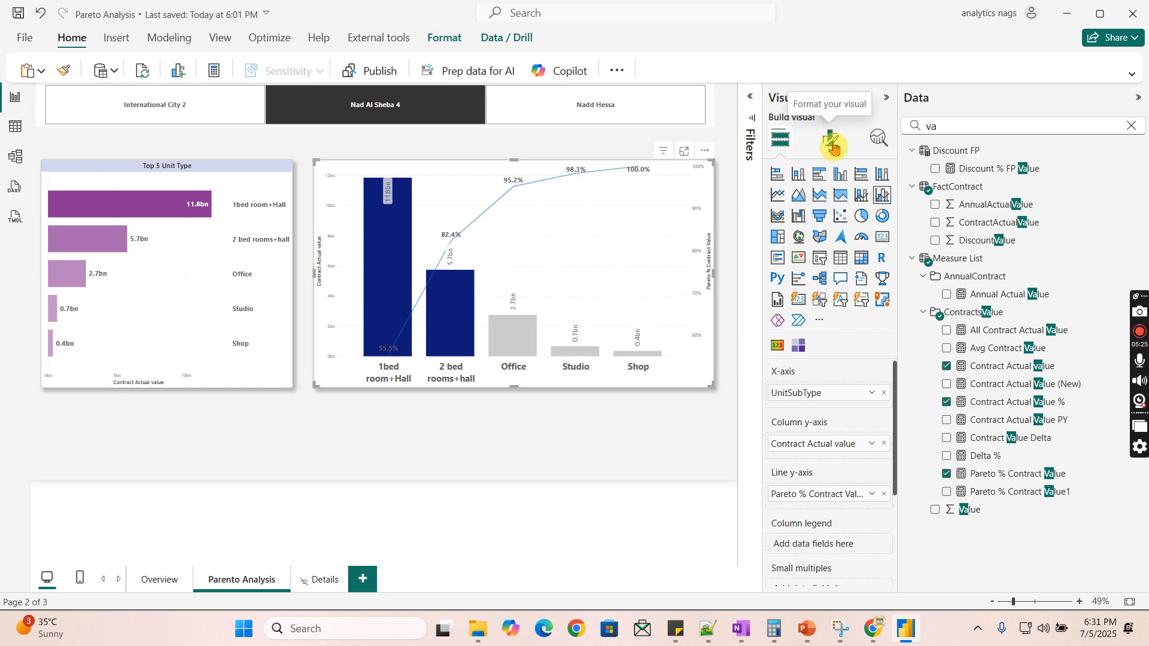
{"action": "left_click", "coordinate": [832, 137]}
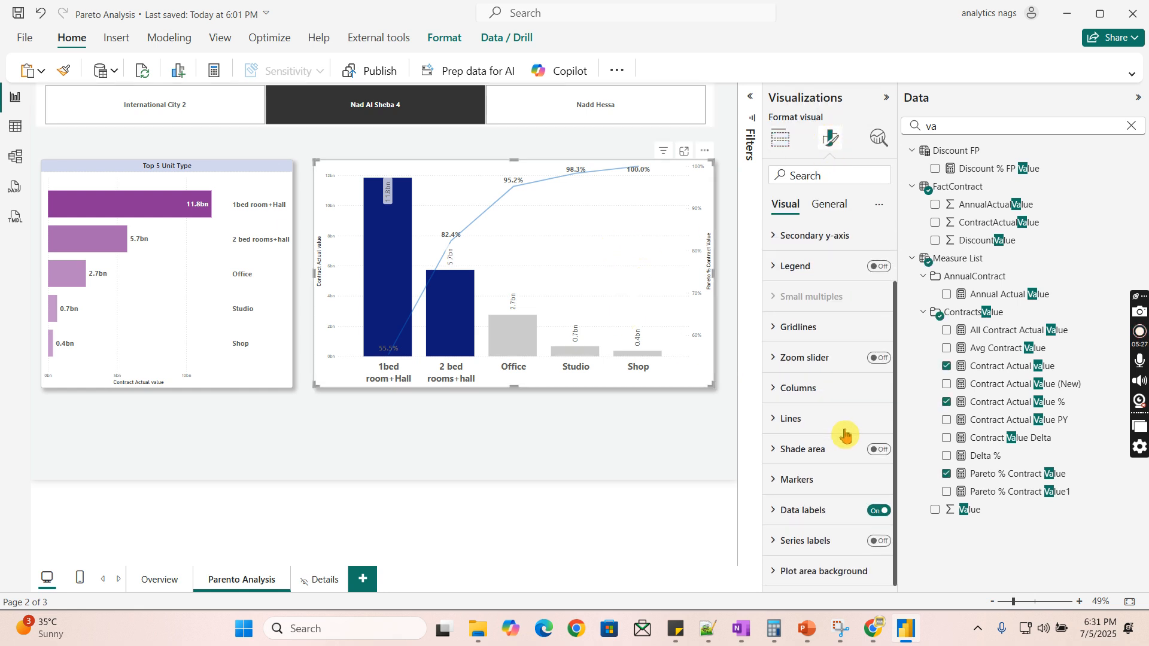
{"action": "left_click", "coordinate": [795, 388]}
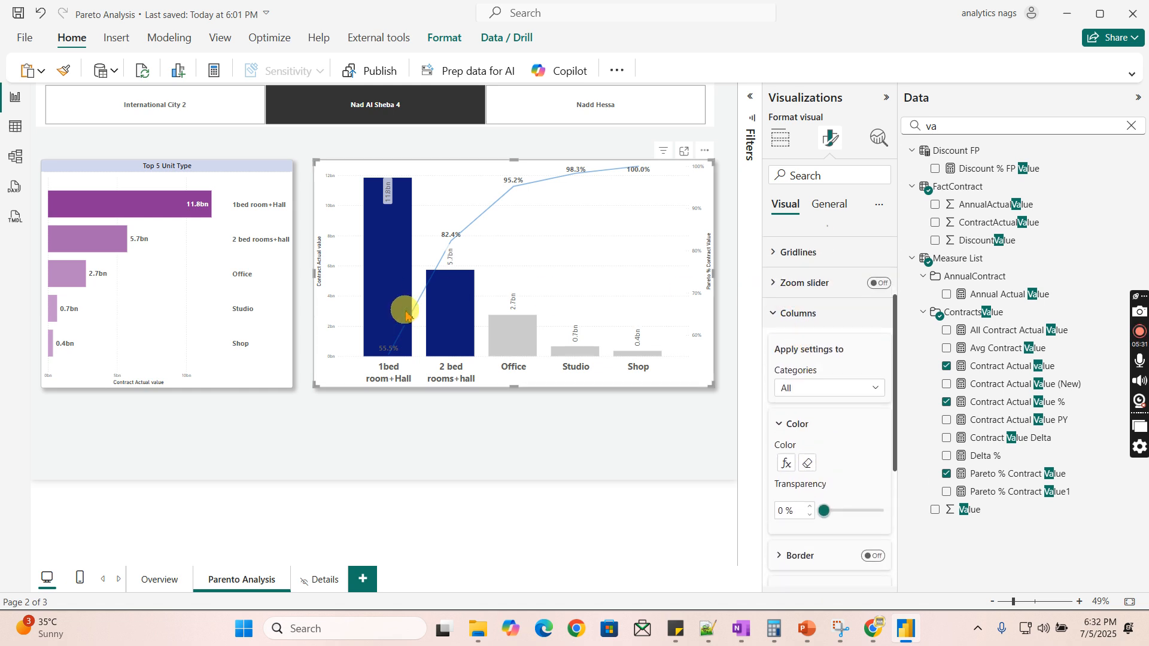
{"action": "mouse_move", "coordinate": [738, 372]}
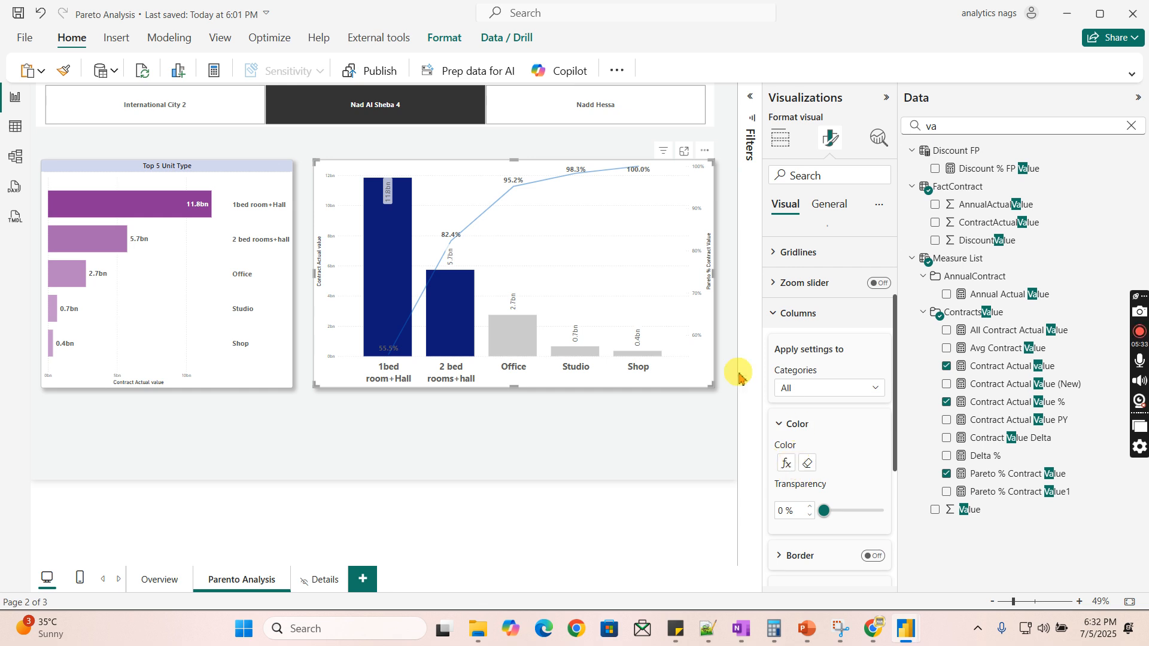
{"action": "left_click", "coordinate": [785, 462]}
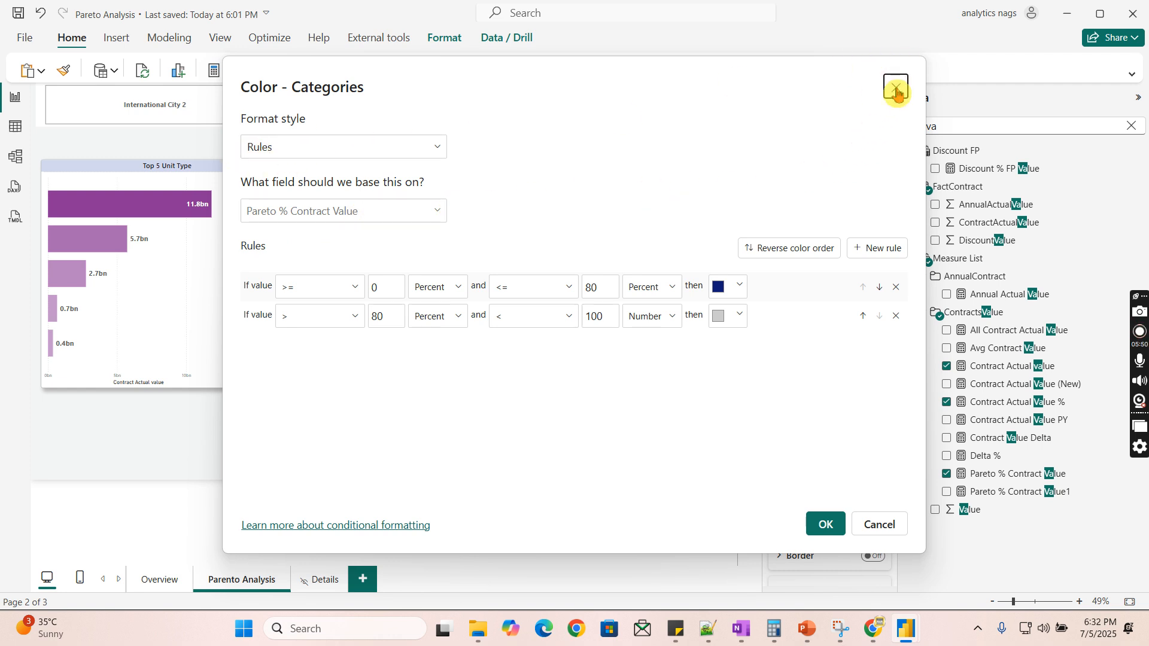
{"action": "left_click", "coordinate": [895, 89]}
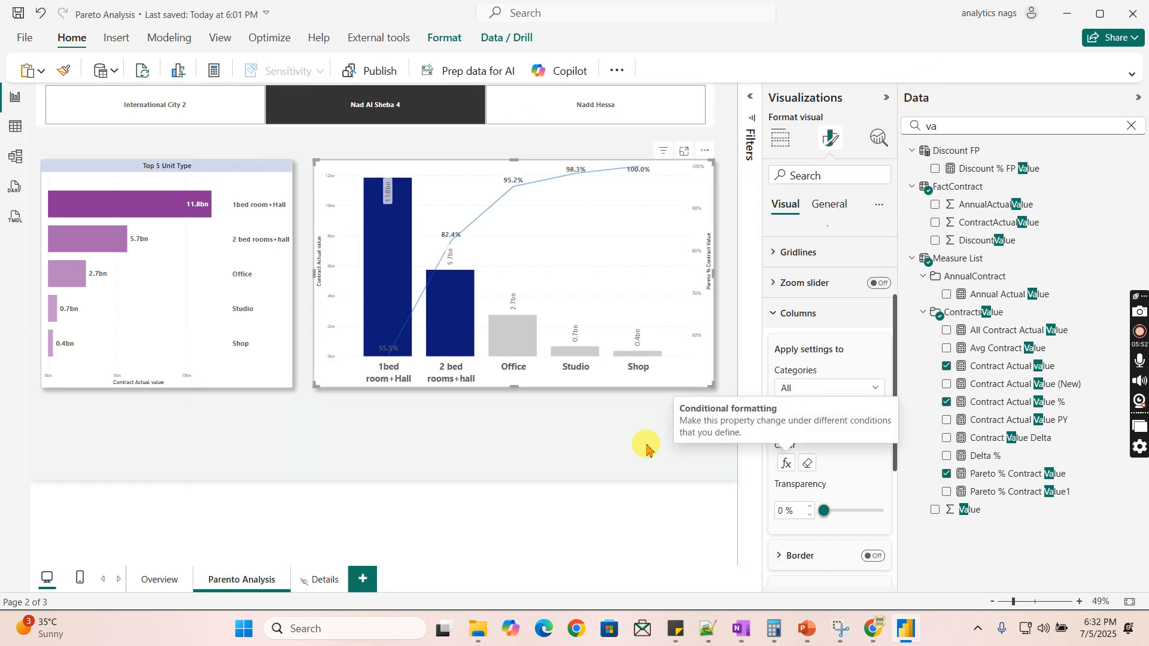
Step: Deselect the Pareto chart to view the finished Nad Al Sheba 4 report
{"action": "left_click", "coordinate": [780, 137]}
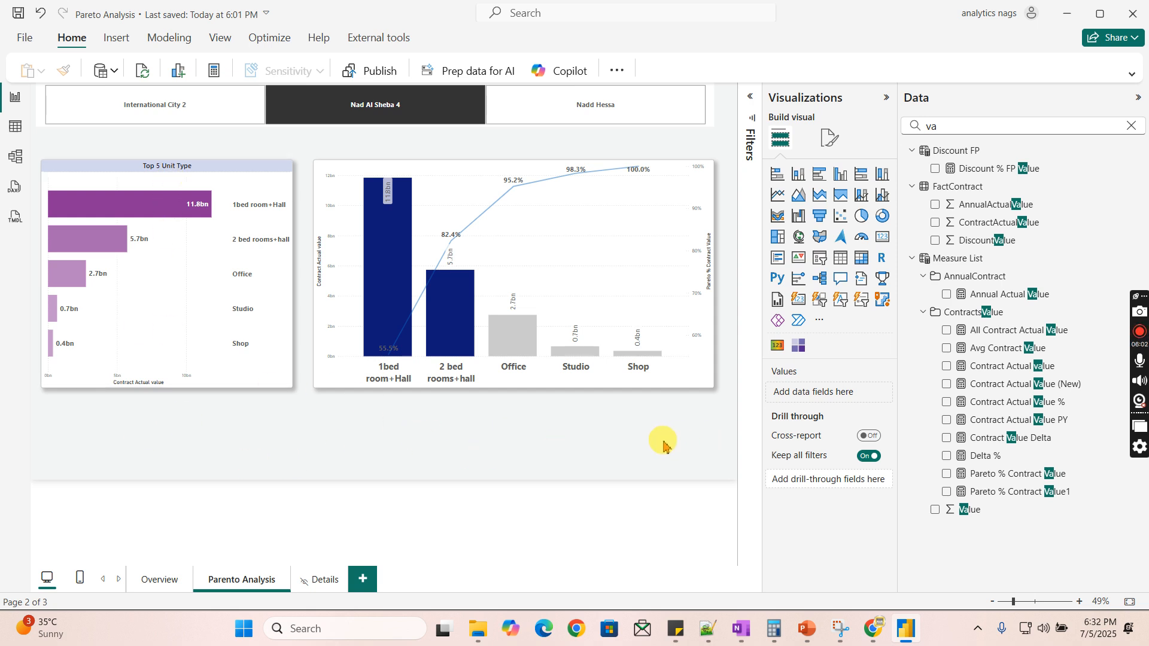
{"action": "mouse_move", "coordinate": [456, 448]}
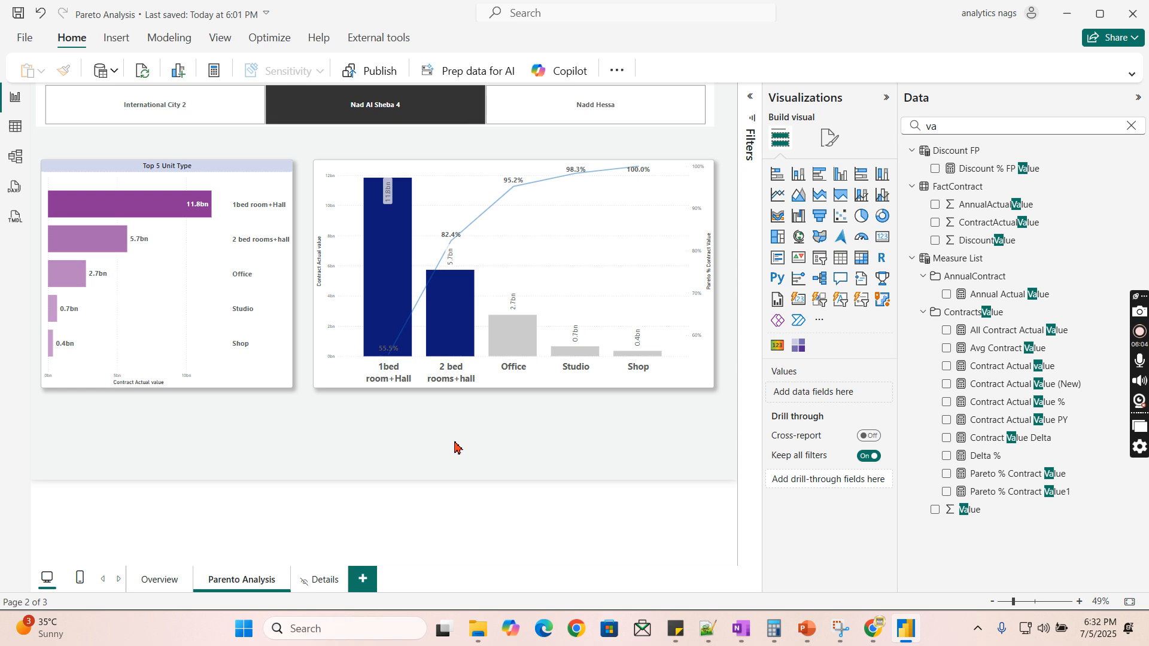